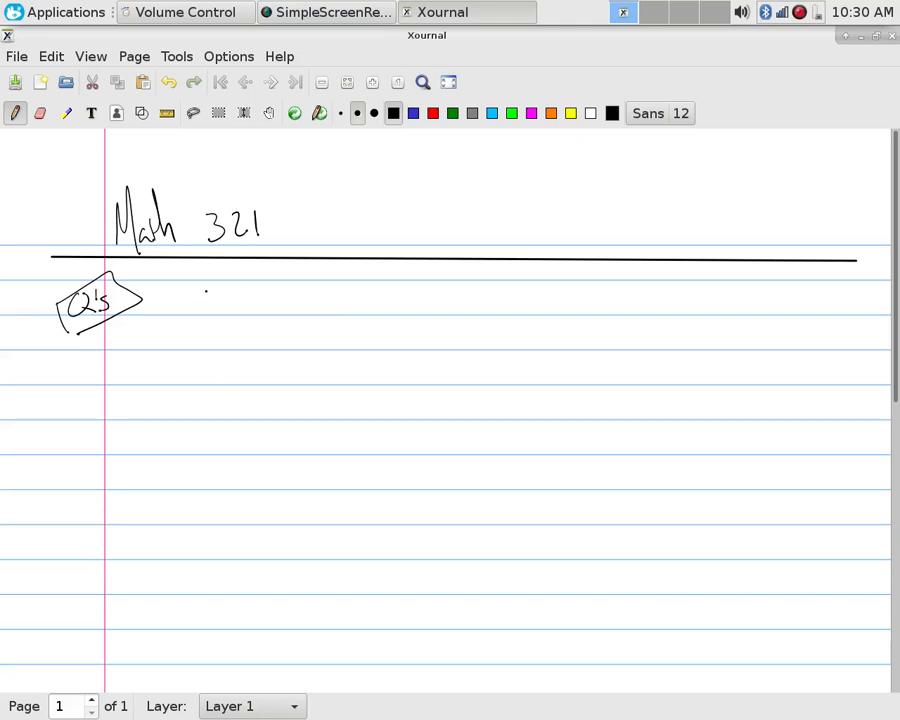
# Handwrite 3^2003 mod 99 to the right of the boxed Q's note
pyautogui.moveTo(205, 295); pyautogui.dragTo(215, 318)
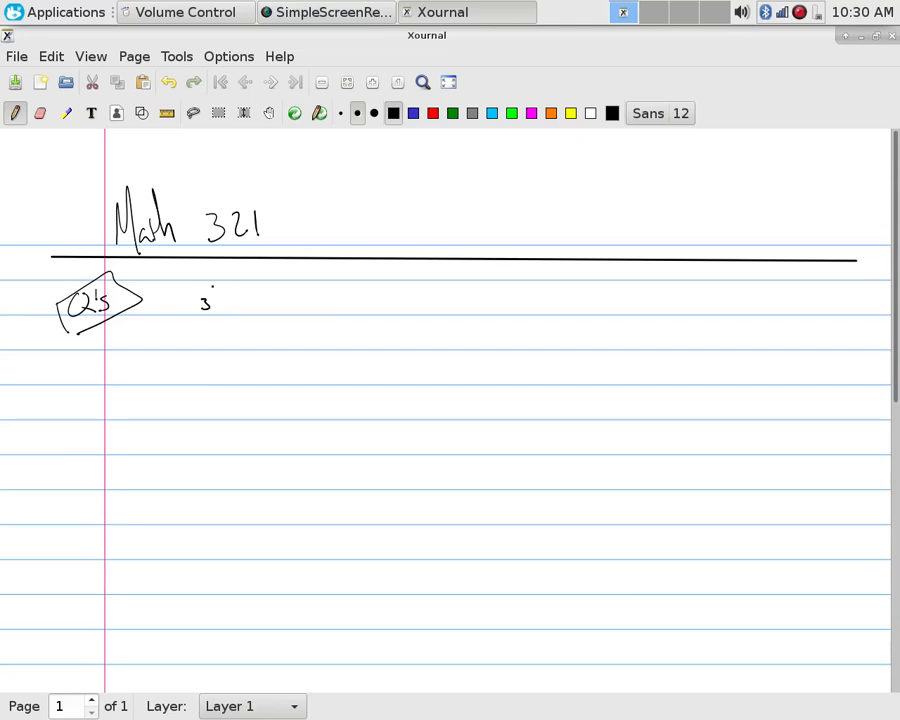
pyautogui.moveTo(210, 295); pyautogui.dragTo(245, 285)
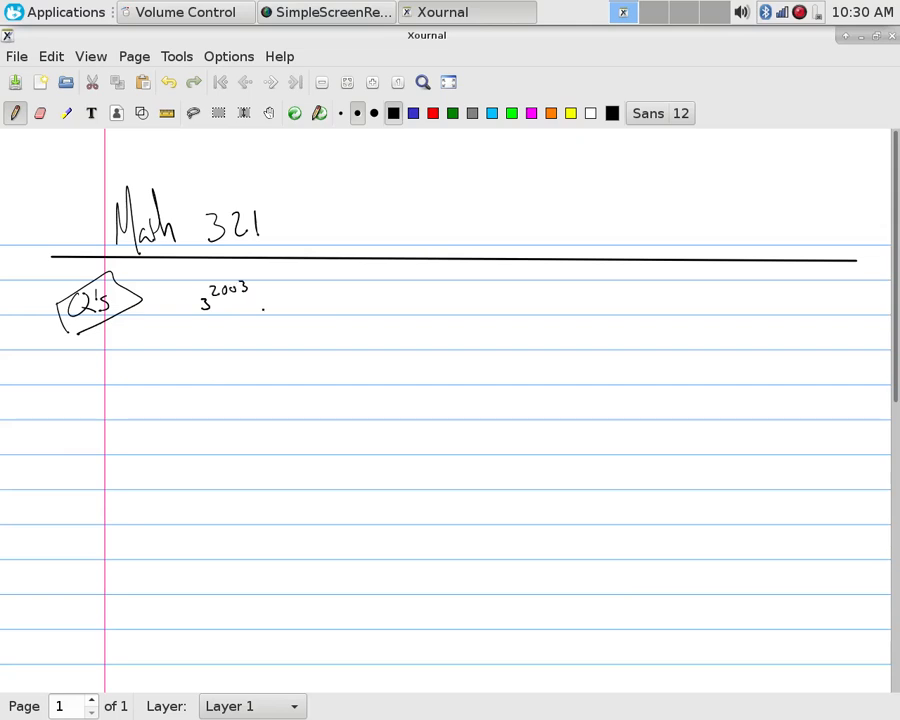
pyautogui.moveTo(260, 305); pyautogui.dragTo(340, 300)
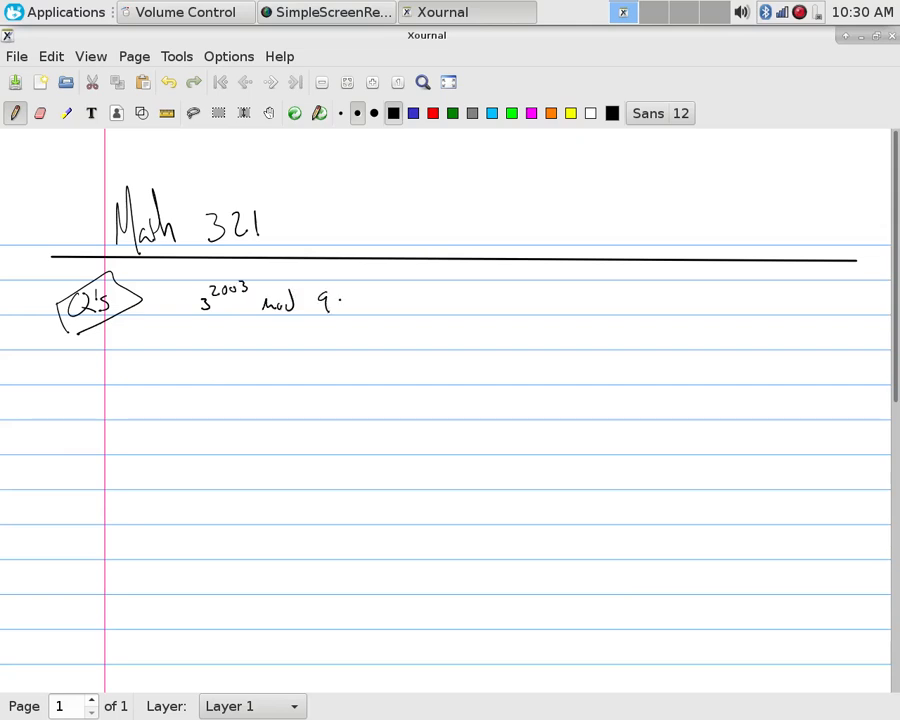
pyautogui.moveTo(340, 300); pyautogui.dragTo(350, 310)
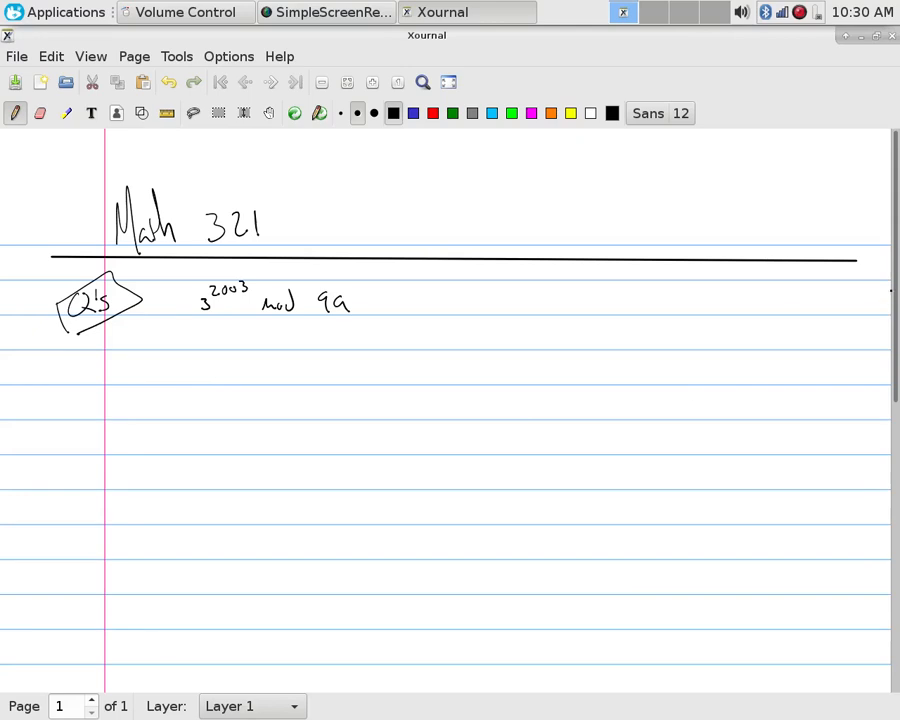
pyautogui.scroll(-3)
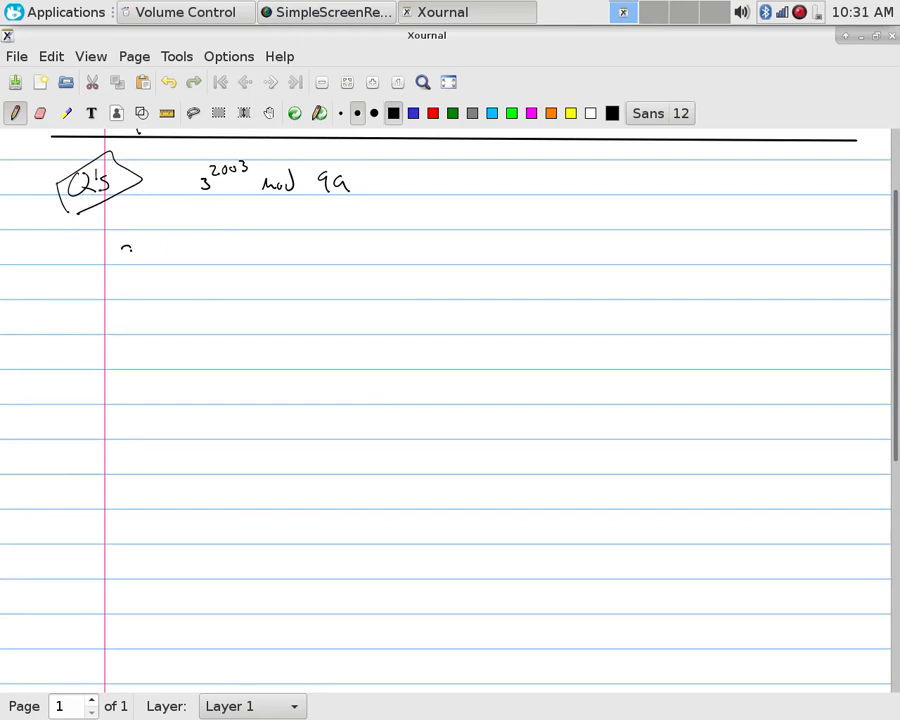
# Write 2003 with digit labels a0–a2, recording 1 for a0
pyautogui.moveTo(120, 260); pyautogui.dragTo(185, 245)
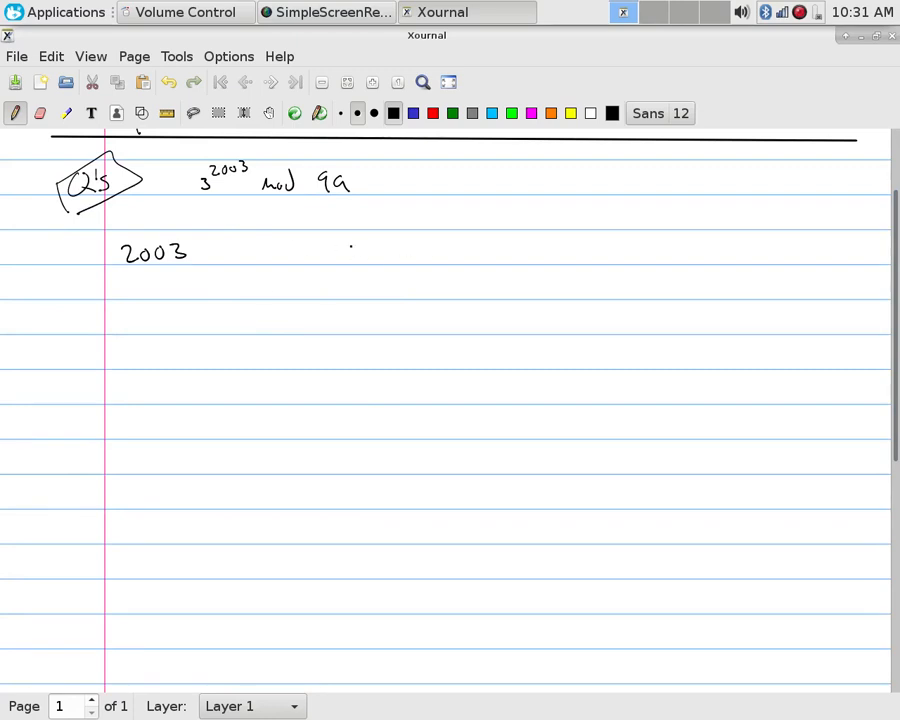
pyautogui.moveTo(335, 248); pyautogui.dragTo(345, 290)
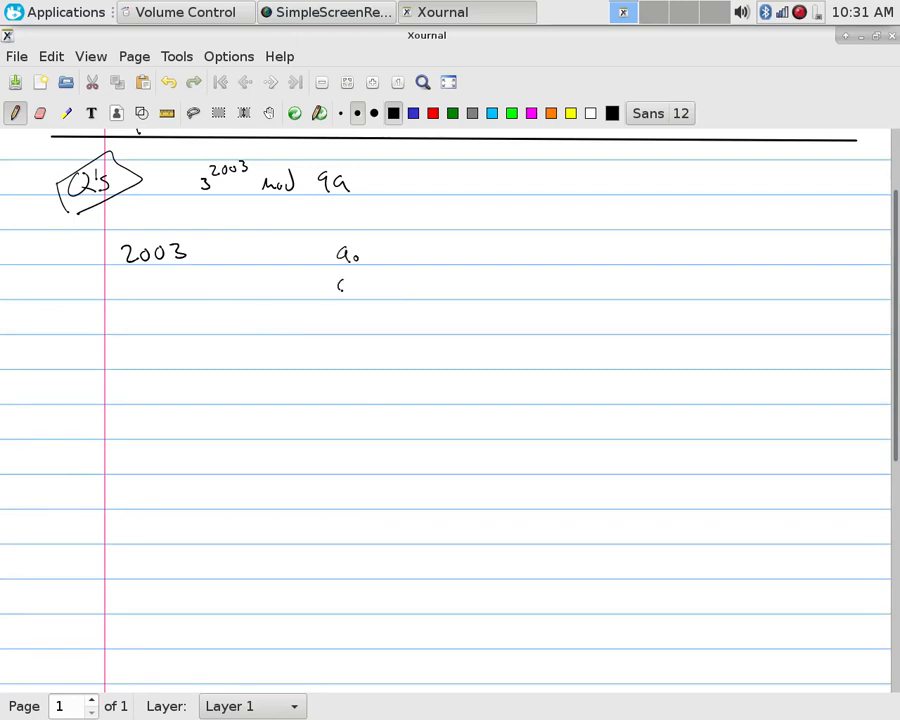
pyautogui.moveTo(335, 285); pyautogui.dragTo(365, 325)
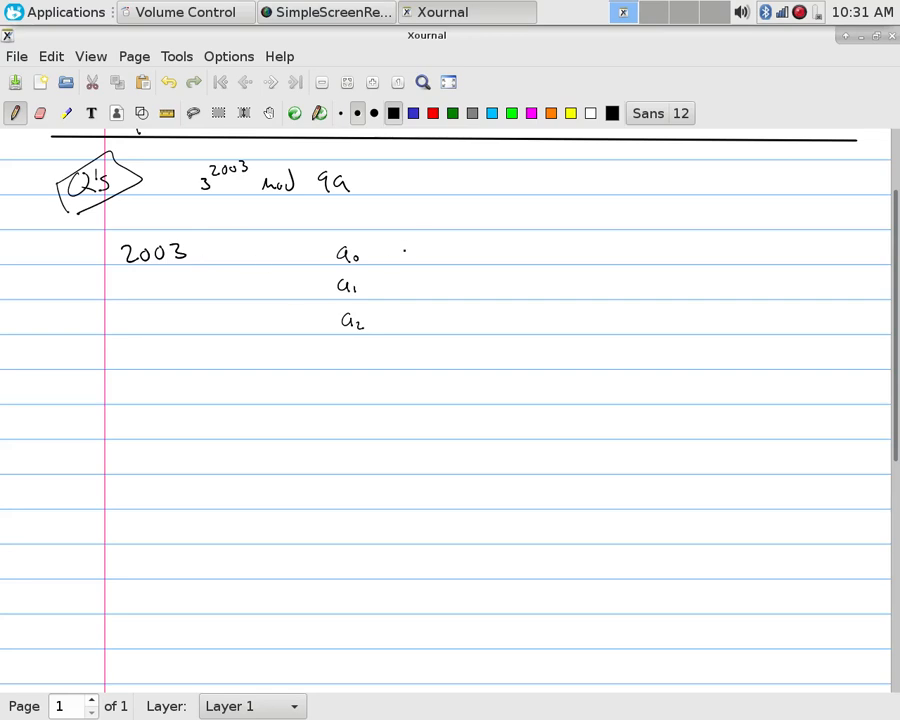
pyautogui.moveTo(403, 242); pyautogui.dragTo(405, 265)
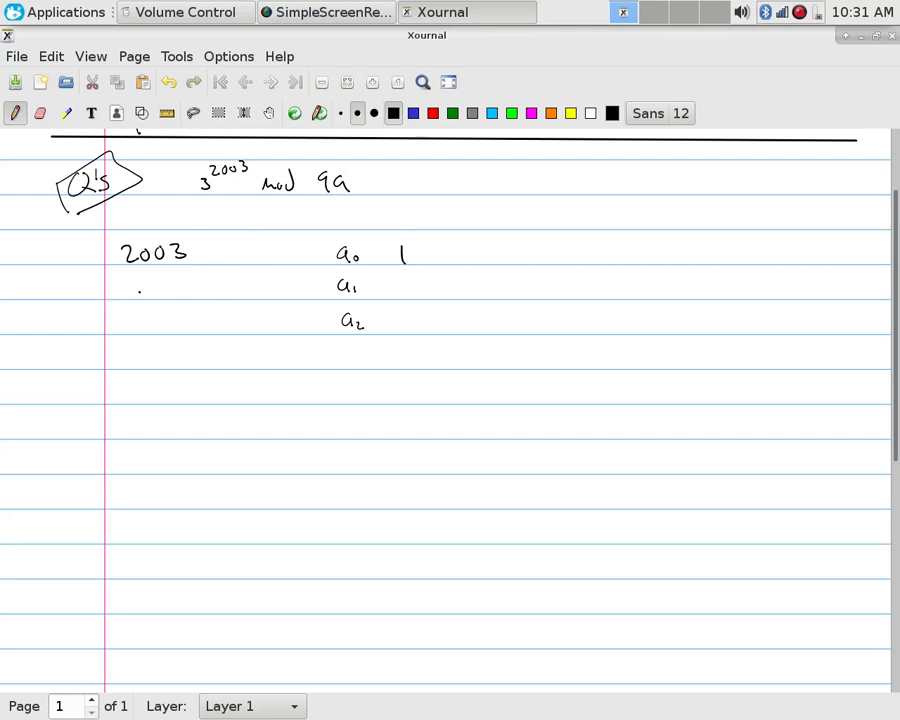
# Halve 2003 through 1001 and on down to 7, 3 and 1, adding the digits through a8
pyautogui.moveTo(130, 290); pyautogui.dragTo(145, 290)
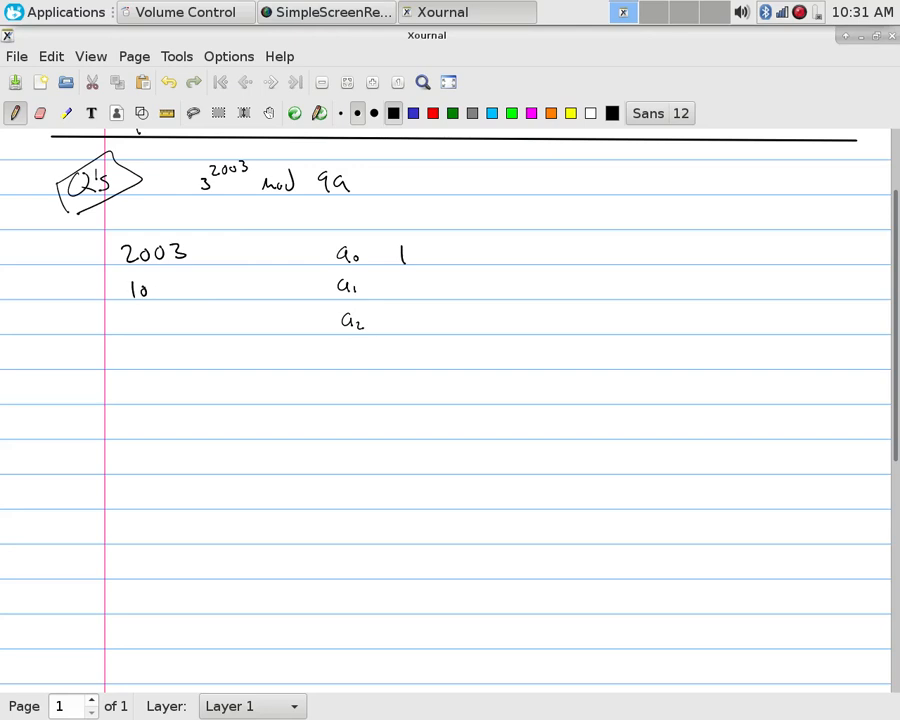
pyautogui.moveTo(145, 290); pyautogui.dragTo(185, 290)
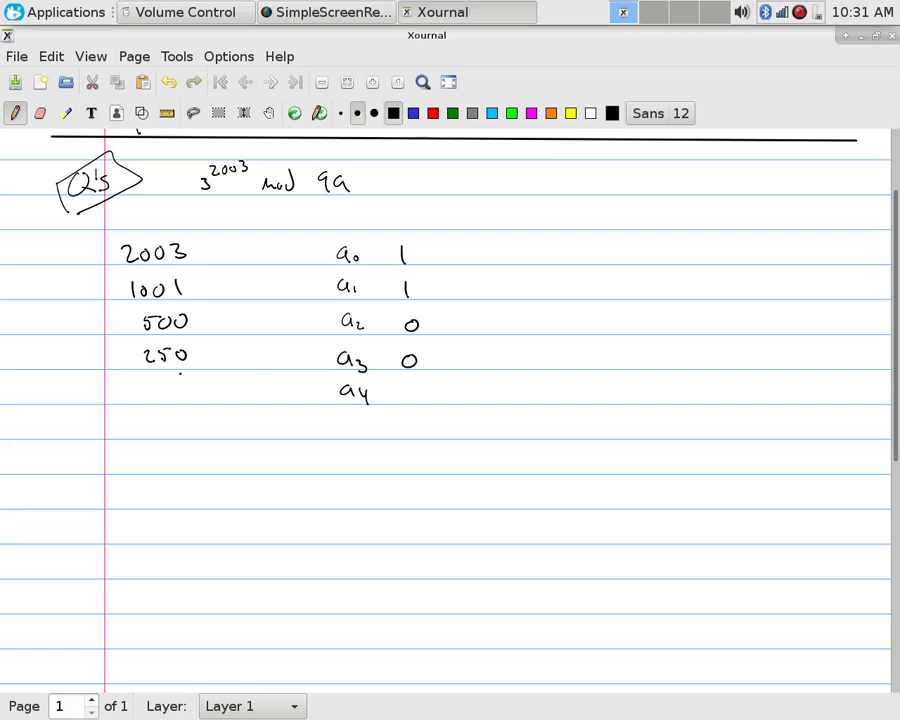
pyautogui.moveTo(140, 390); pyautogui.dragTo(185, 390)
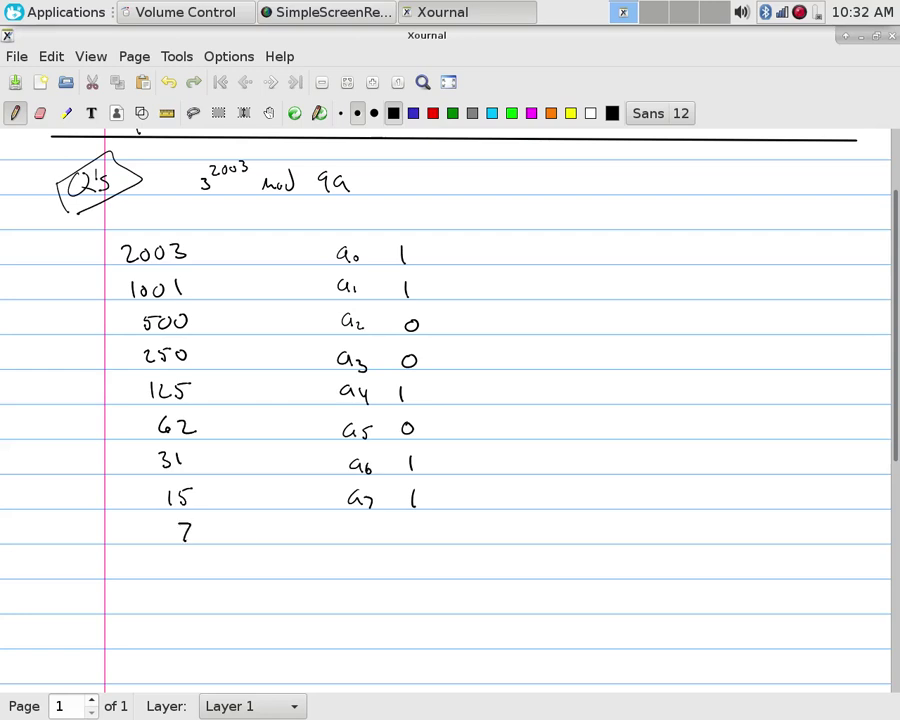
pyautogui.moveTo(340, 525); pyautogui.dragTo(365, 535)
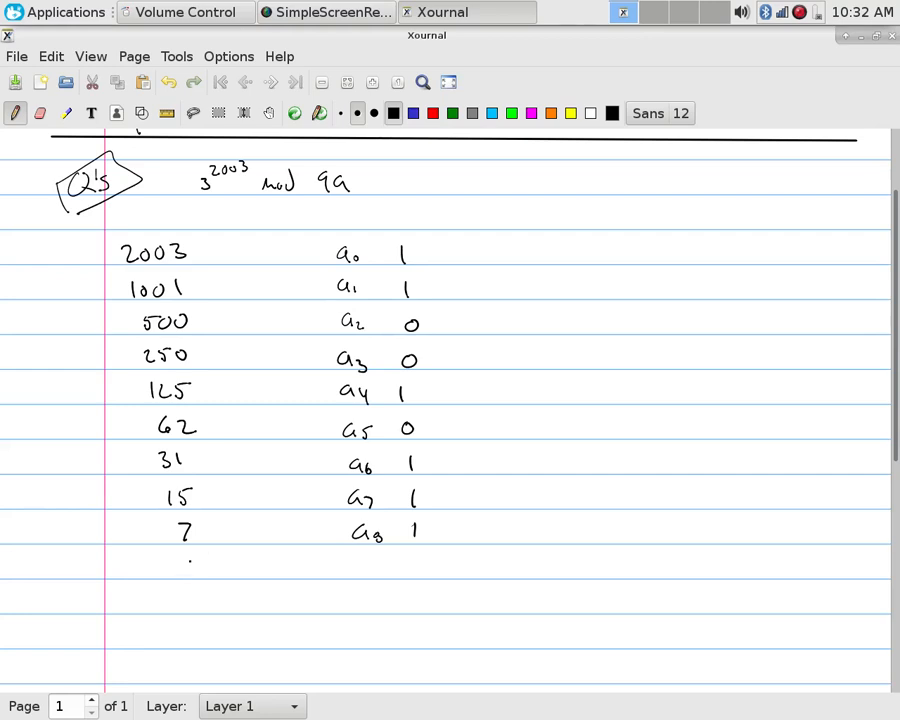
pyautogui.moveTo(185, 565); pyautogui.dragTo(360, 568)
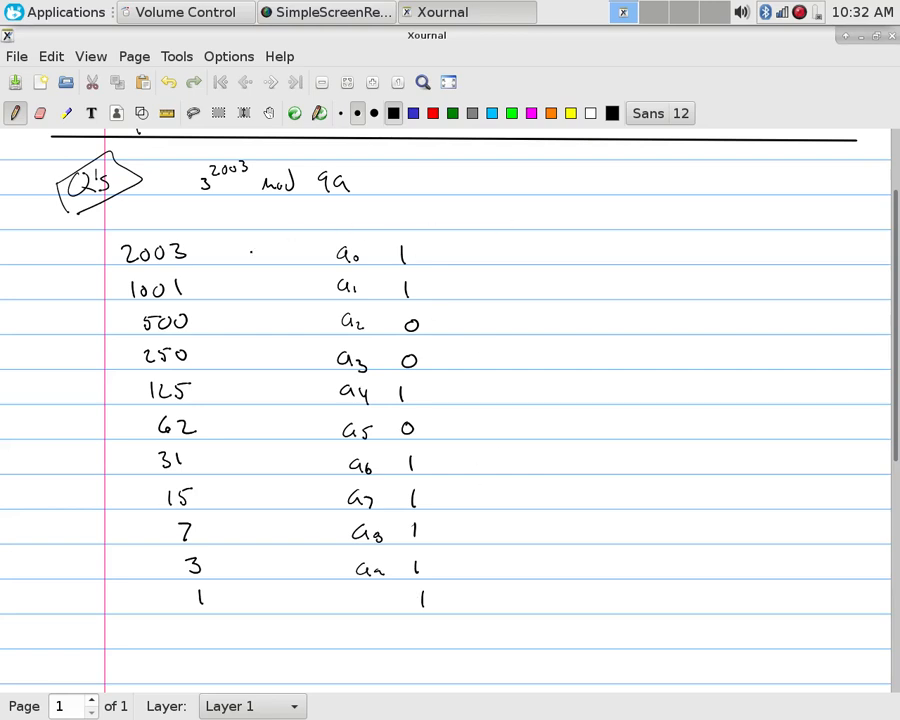
# Draw an arrow from 2003 to (1,1,1,1,1,0,1,0,0,1,1)₂ and label the last row a10
pyautogui.moveTo(215, 245); pyautogui.dragTo(245, 220)
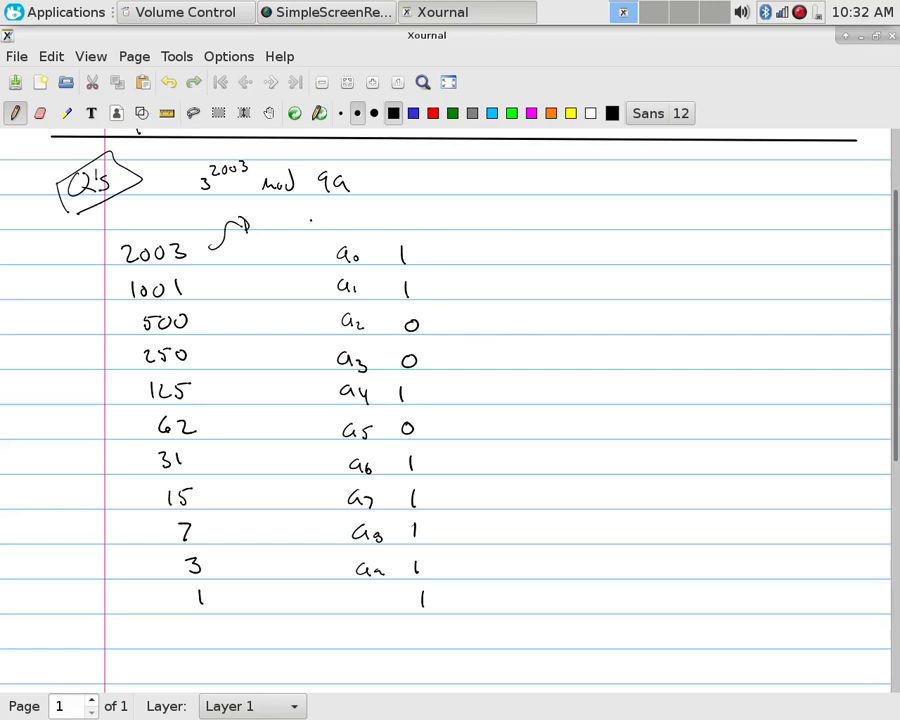
pyautogui.moveTo(285, 210); pyautogui.dragTo(285, 230)
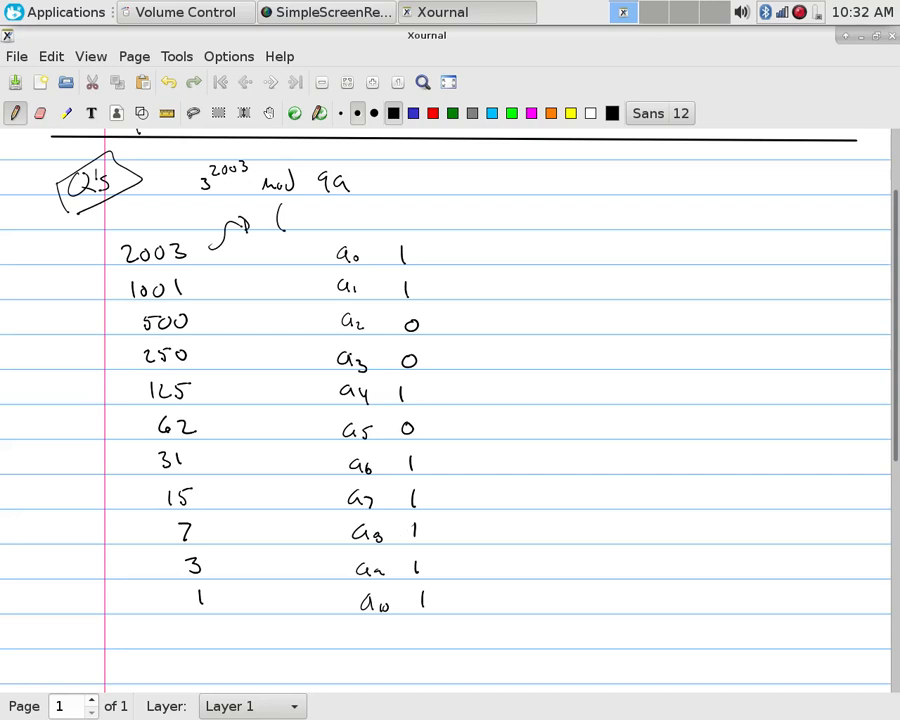
pyautogui.moveTo(295, 210); pyautogui.dragTo(298, 230)
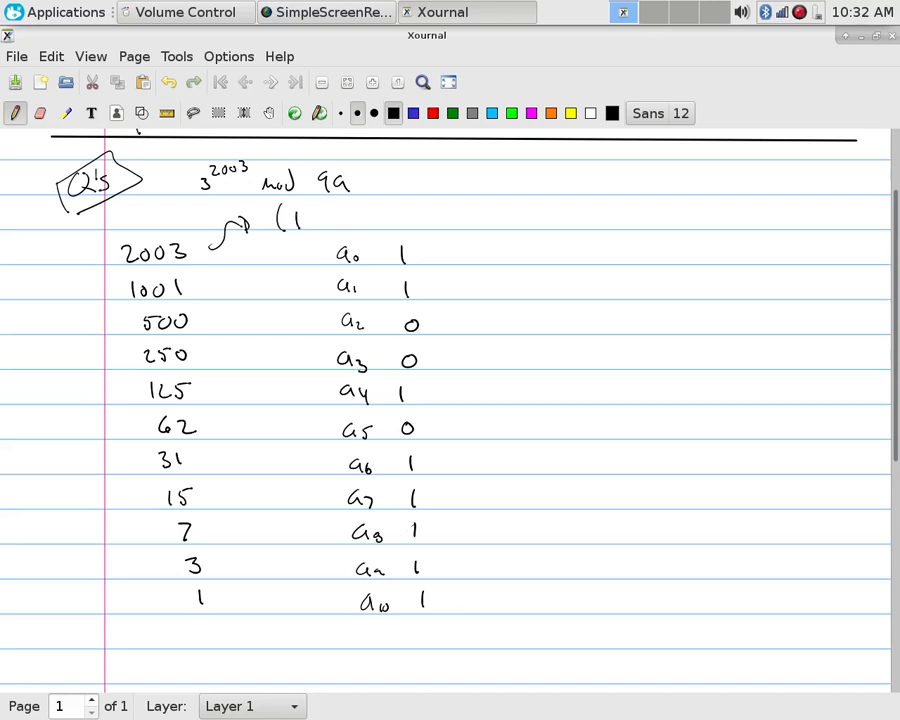
pyautogui.moveTo(290, 218); pyautogui.dragTo(375, 218)
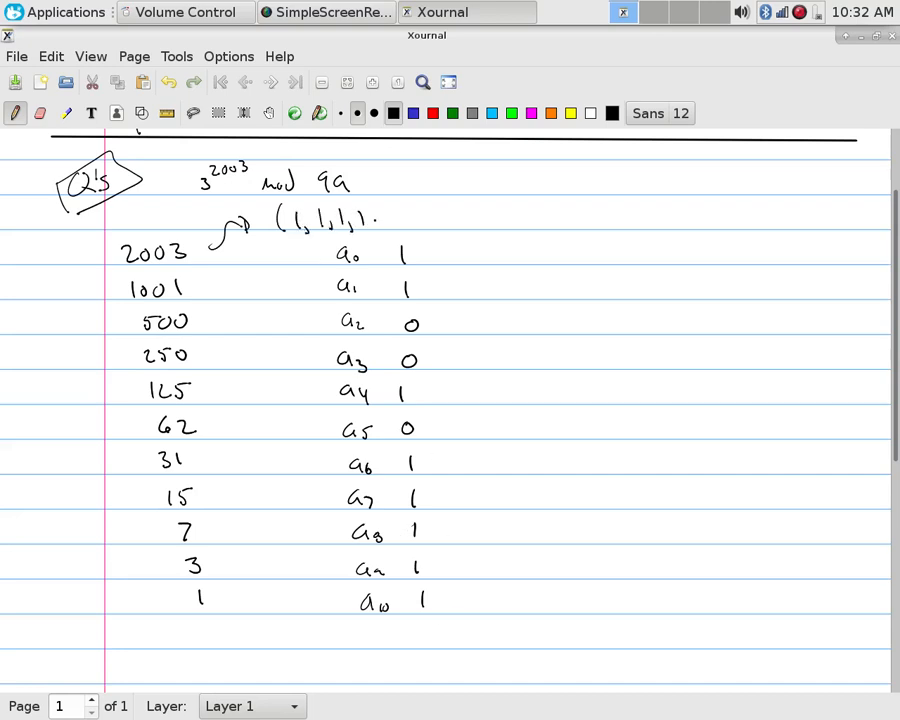
pyautogui.moveTo(375, 220); pyautogui.dragTo(390, 220)
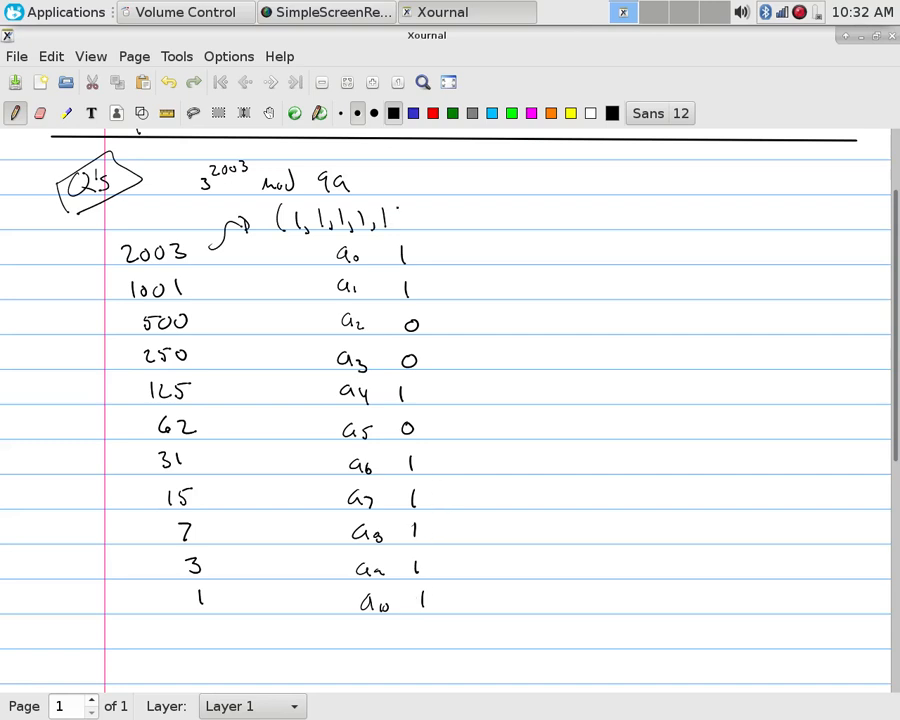
pyautogui.moveTo(405, 215); pyautogui.dragTo(430, 220)
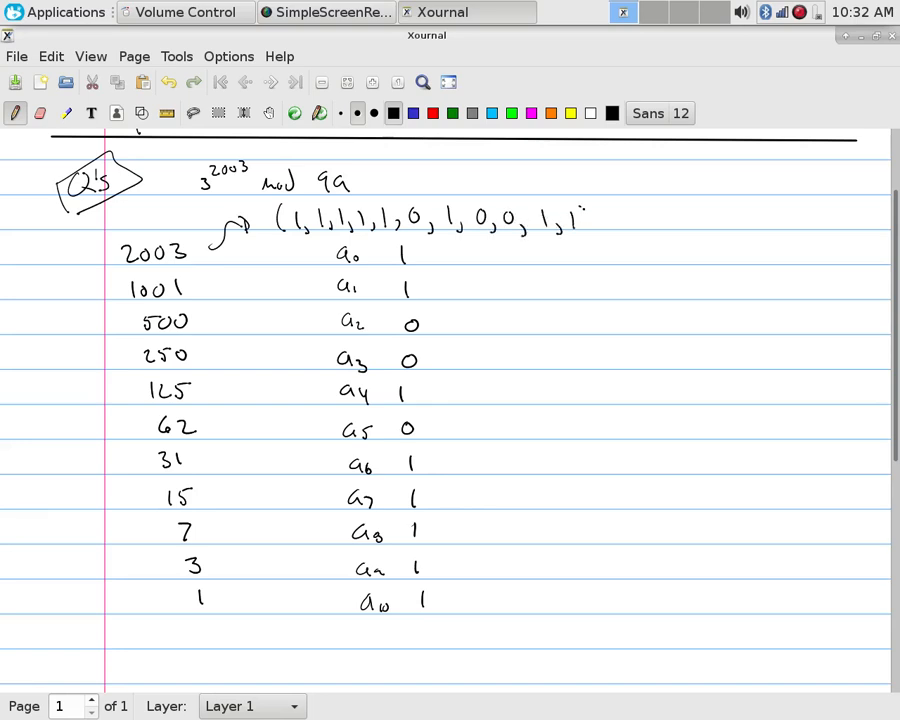
pyautogui.moveTo(590, 222); pyautogui.dragTo(630, 225)
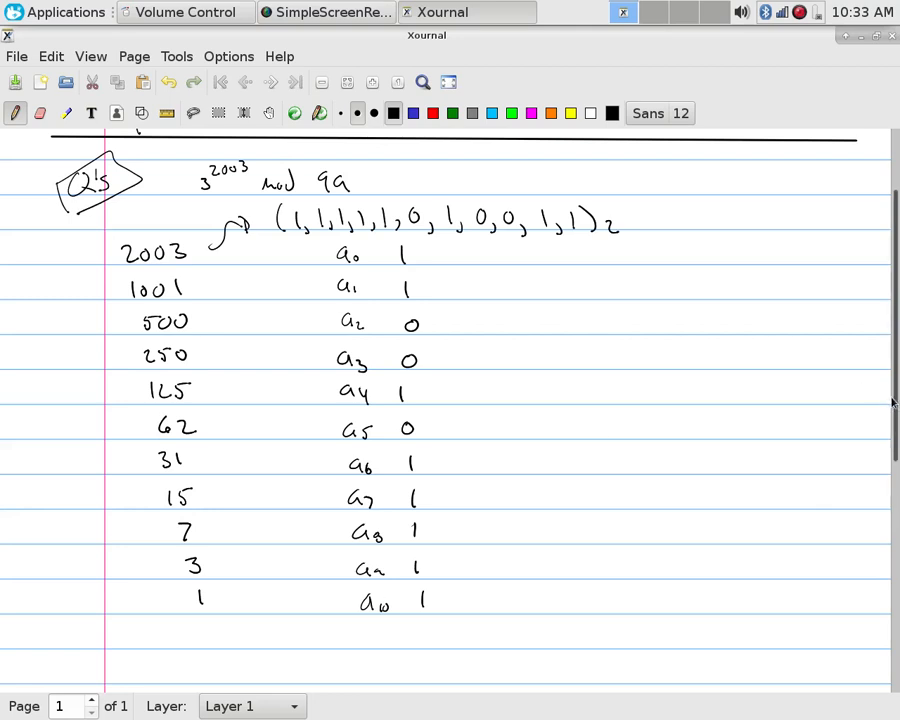
pyautogui.scroll(-3)
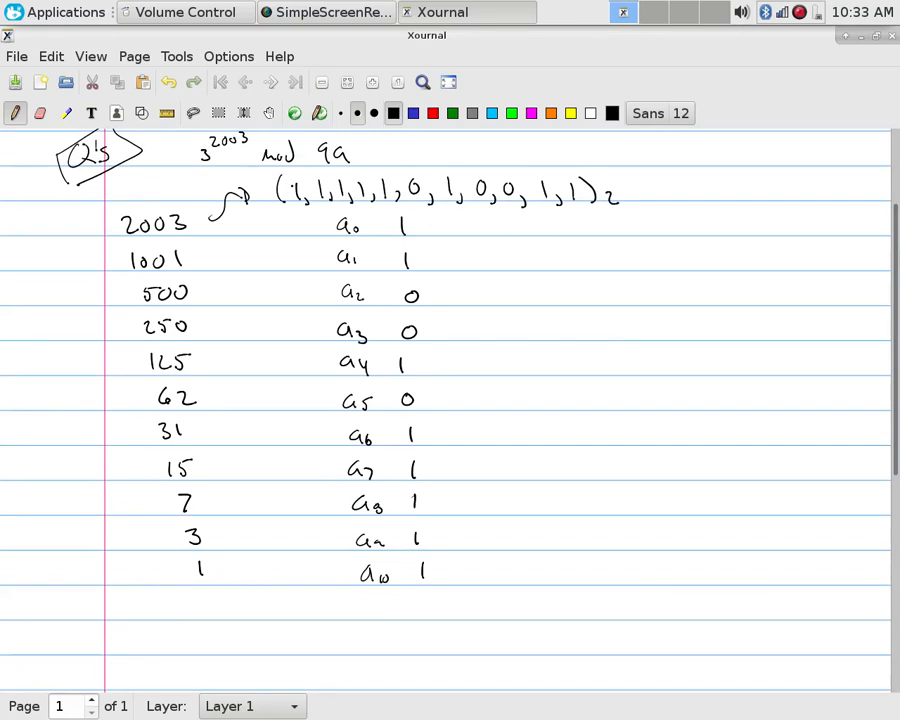
# Open the Page and Tools menus, then dismiss them with Escape
pyautogui.click(134, 56)
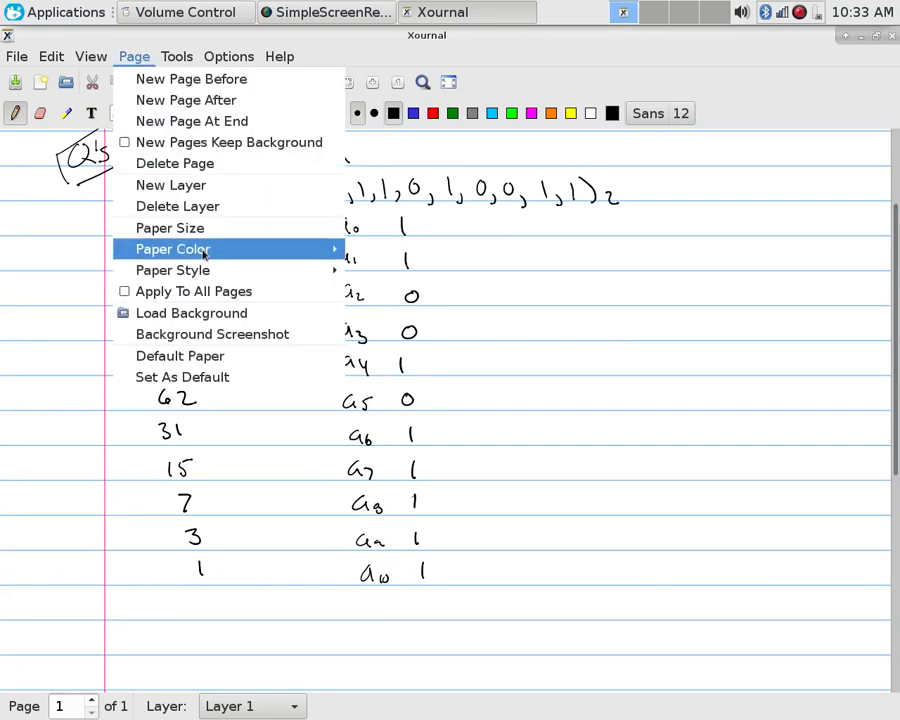
pyautogui.click(176, 56)
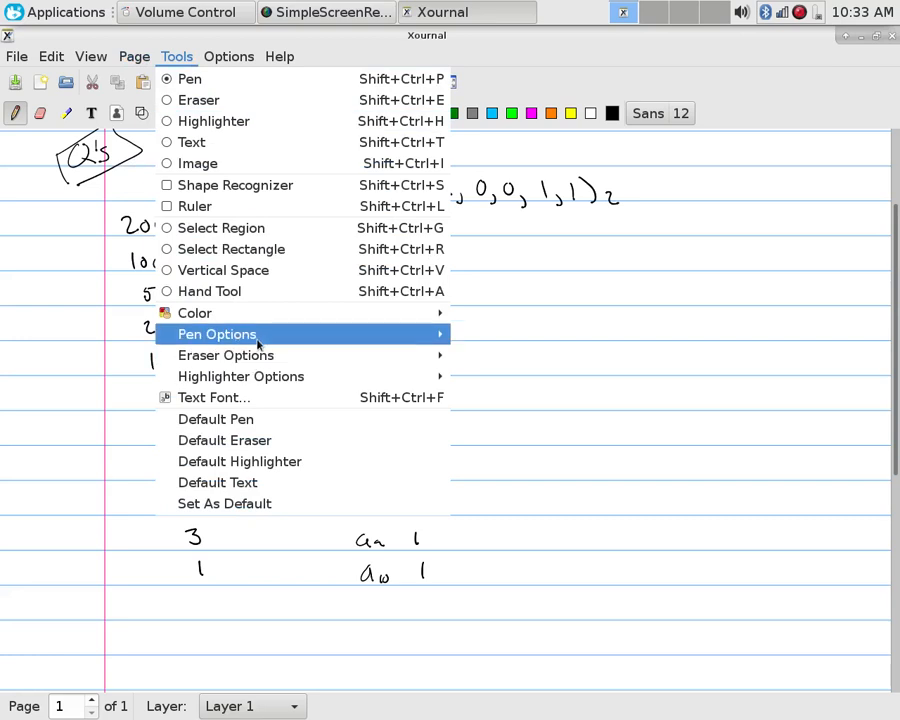
pyautogui.press('Escape')
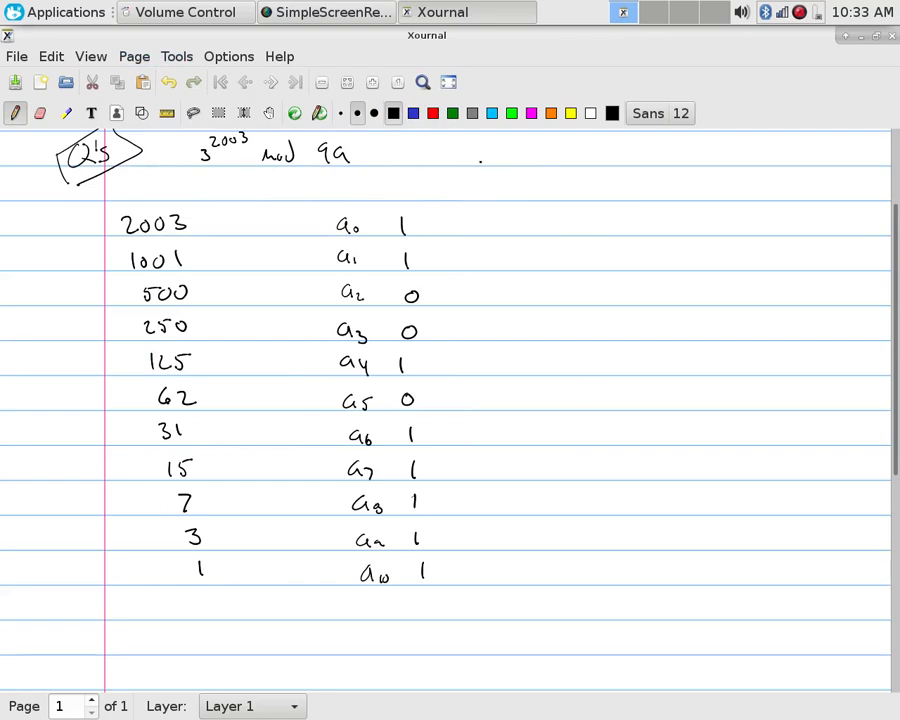
# Write the headings 'inside = power' and 'x = ans.' with starting values 3 and 1
pyautogui.moveTo(475, 160); pyautogui.dragTo(490, 172)
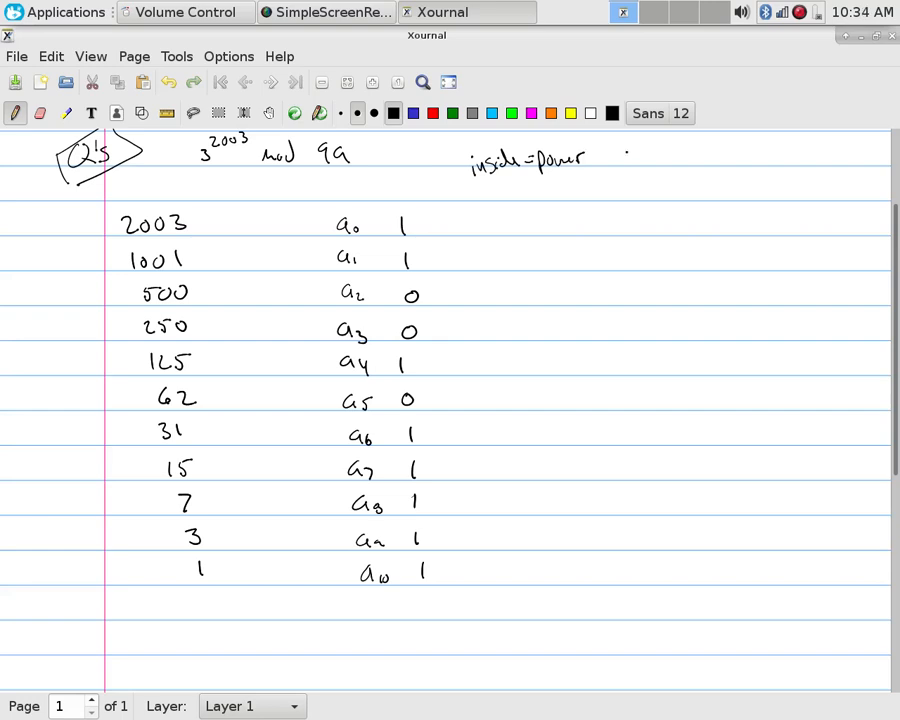
pyautogui.moveTo(655, 160); pyautogui.dragTo(715, 162)
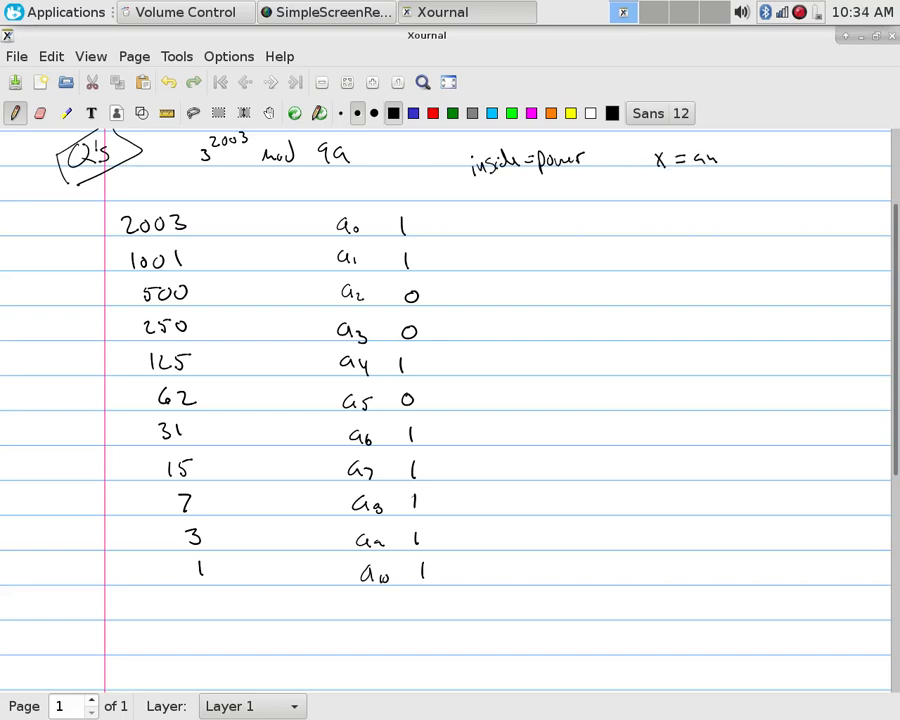
pyautogui.moveTo(718, 158); pyautogui.dragTo(745, 165)
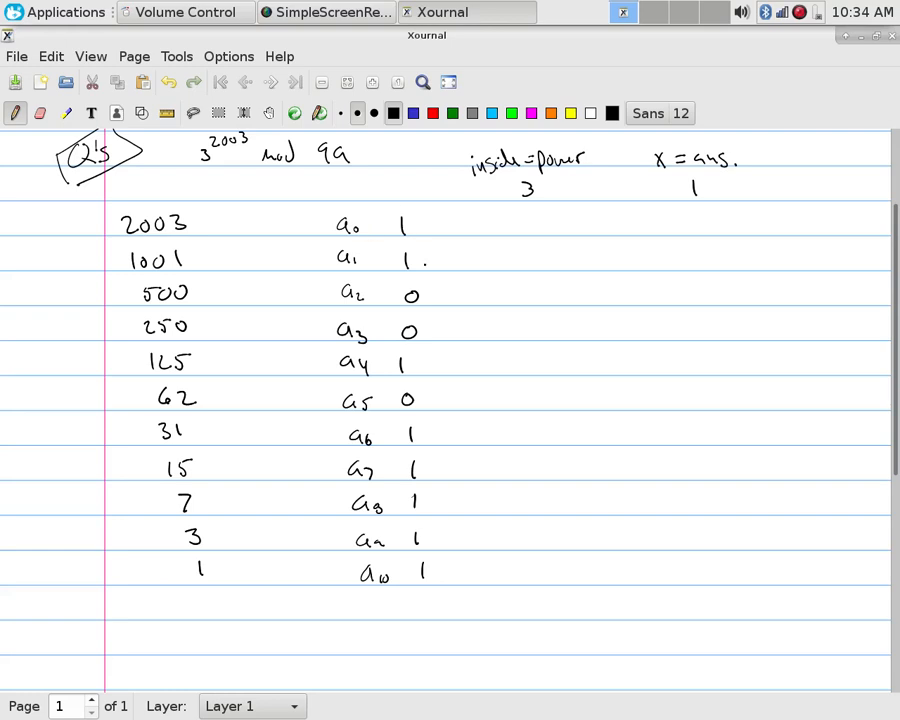
# Box the a0 digit 1 and sketch connecting lines between the power and answer columns
pyautogui.click(468, 258)
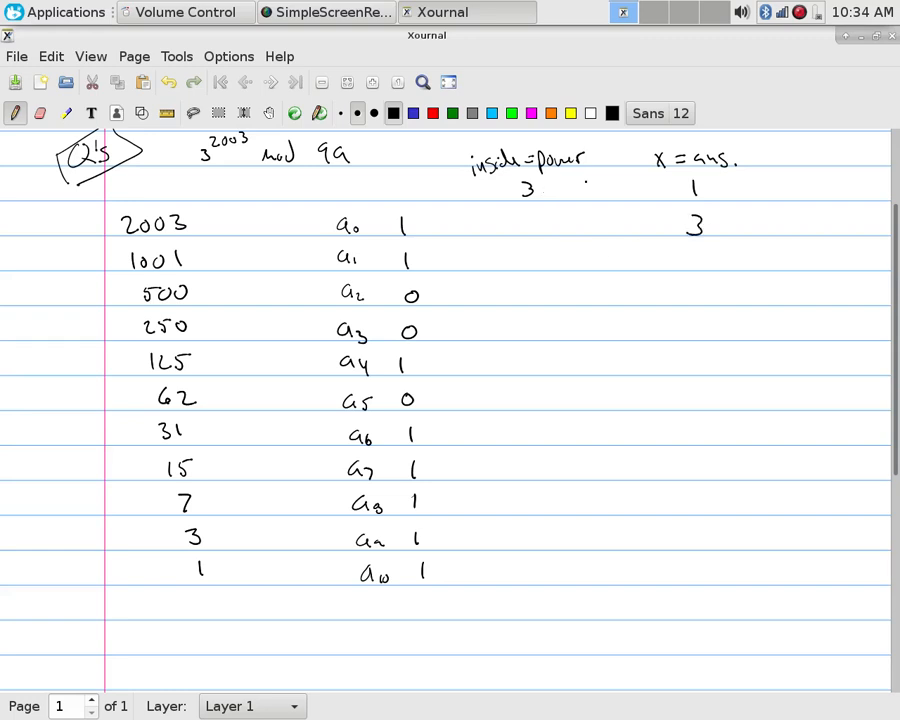
pyautogui.moveTo(380, 210); pyautogui.dragTo(420, 240)
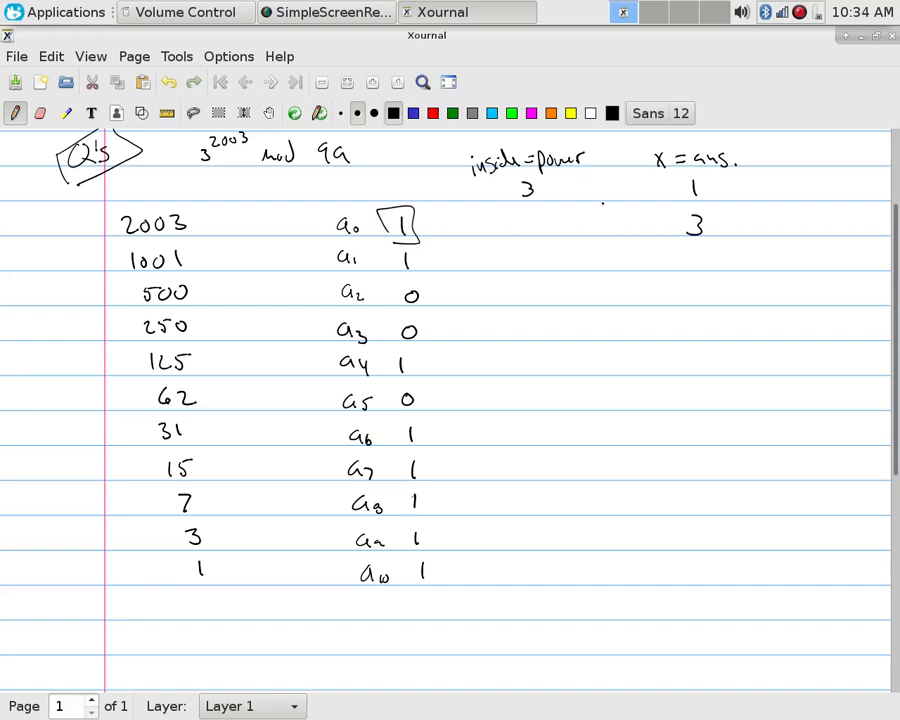
pyautogui.moveTo(555, 195); pyautogui.dragTo(660, 190)
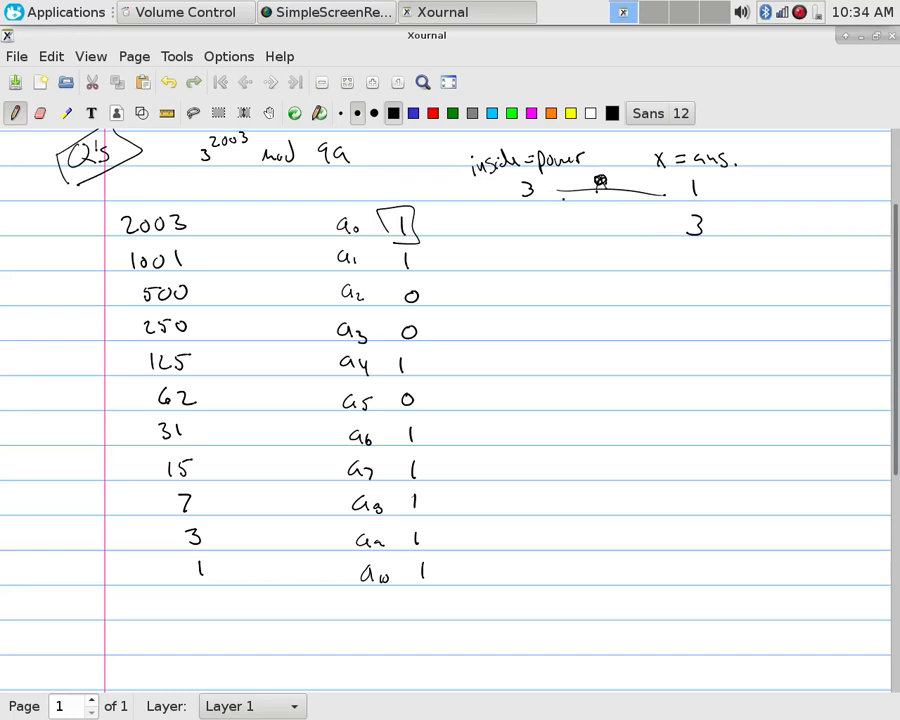
pyautogui.moveTo(590, 195); pyautogui.dragTo(640, 225)
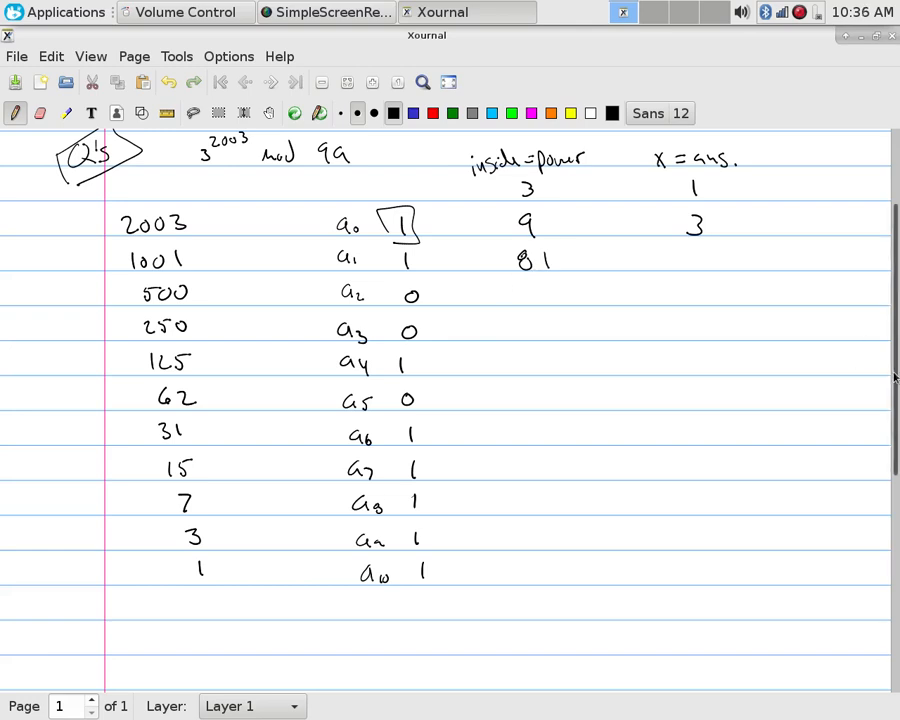
# Multiply 81 × 81 by hand, with partial product 648, and write 81² = 6561
pyautogui.scroll(-3)
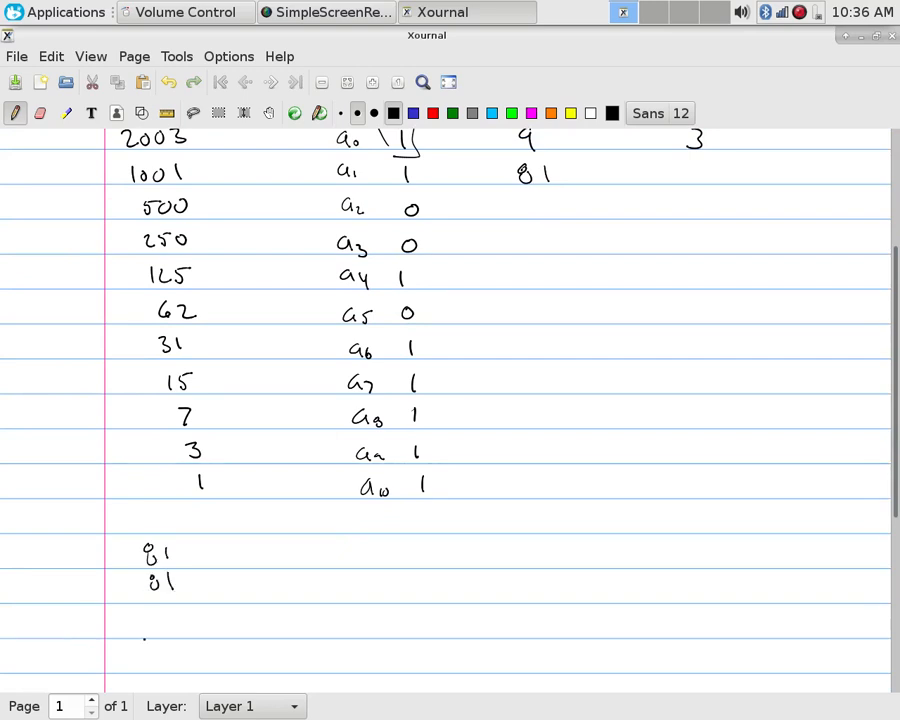
pyautogui.moveTo(130, 595); pyautogui.dragTo(180, 620)
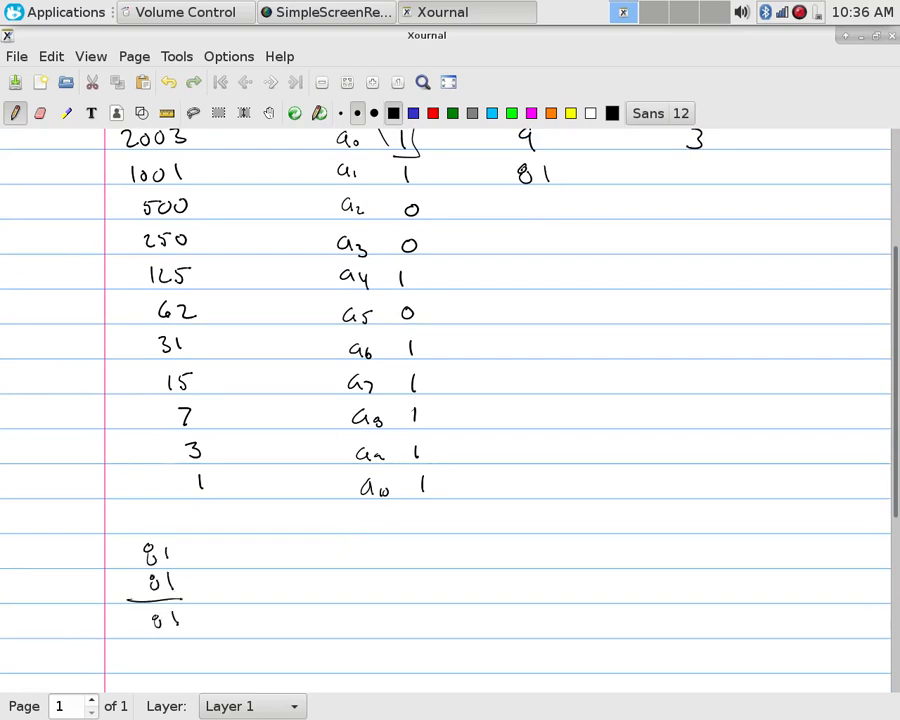
pyautogui.moveTo(155, 635); pyautogui.dragTo(165, 655)
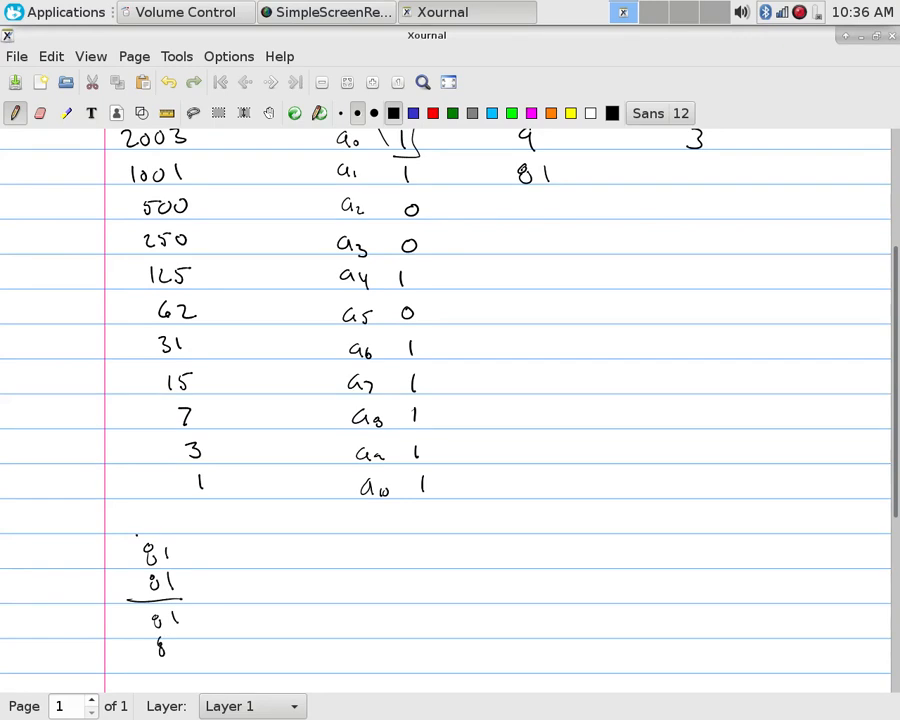
pyautogui.moveTo(120, 650); pyautogui.dragTo(150, 650)
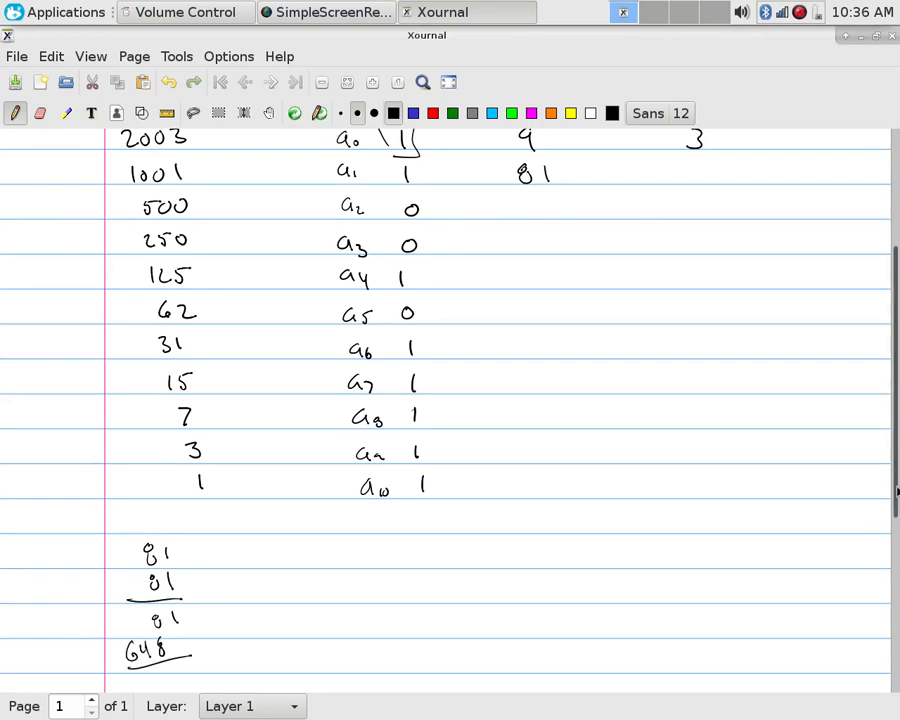
pyautogui.scroll(-3)
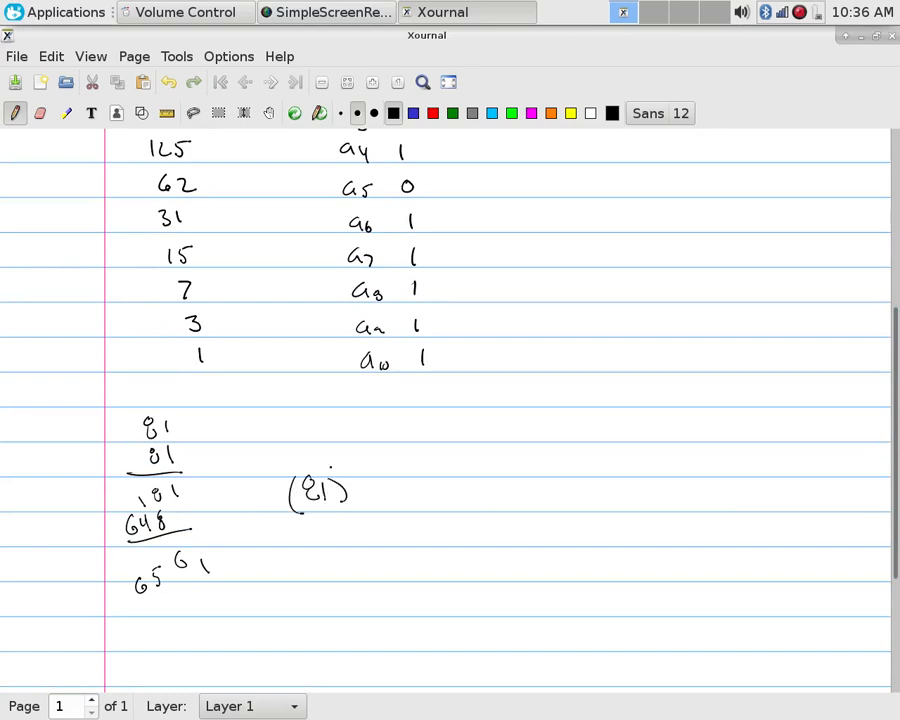
pyautogui.moveTo(340, 465); pyautogui.dragTo(450, 490)
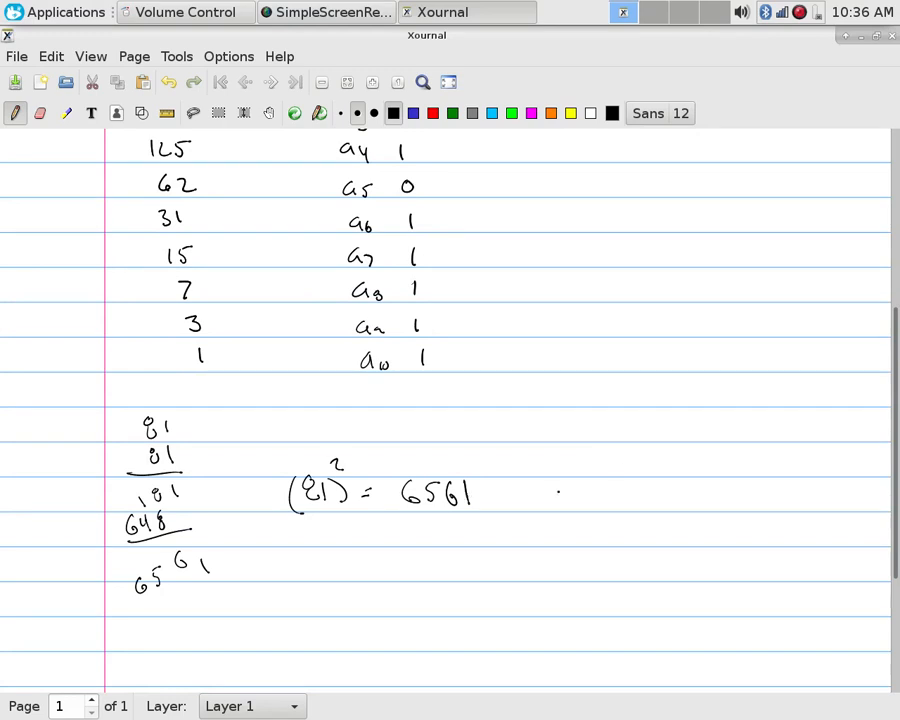
# Reduce 6561 mod 99 and write 27, 36, 9, 81 repeating down to 27
pyautogui.moveTo(505, 485); pyautogui.dragTo(525, 475)
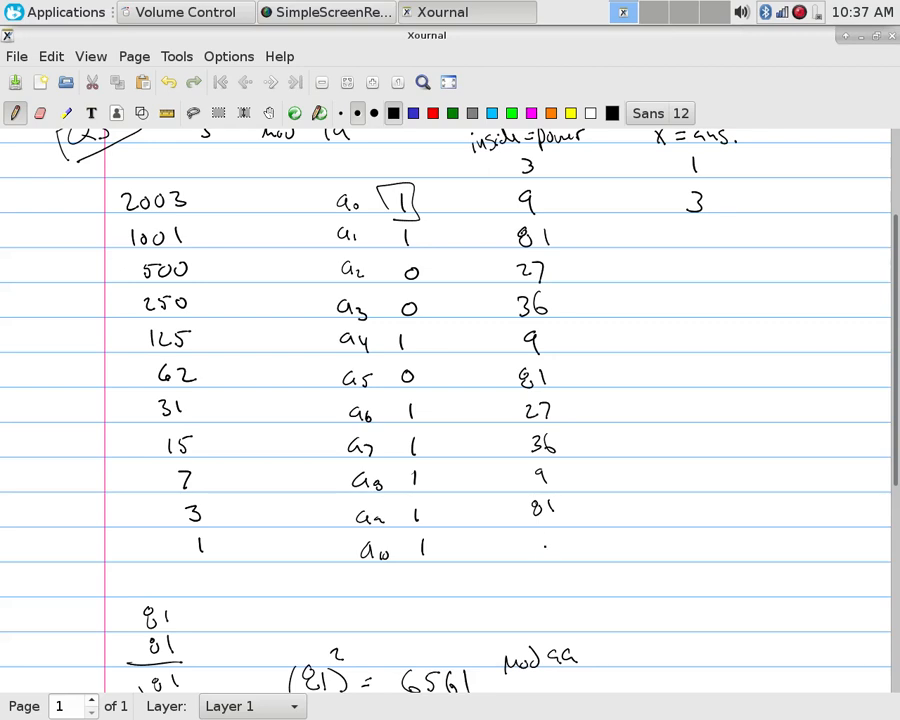
pyautogui.write('27')
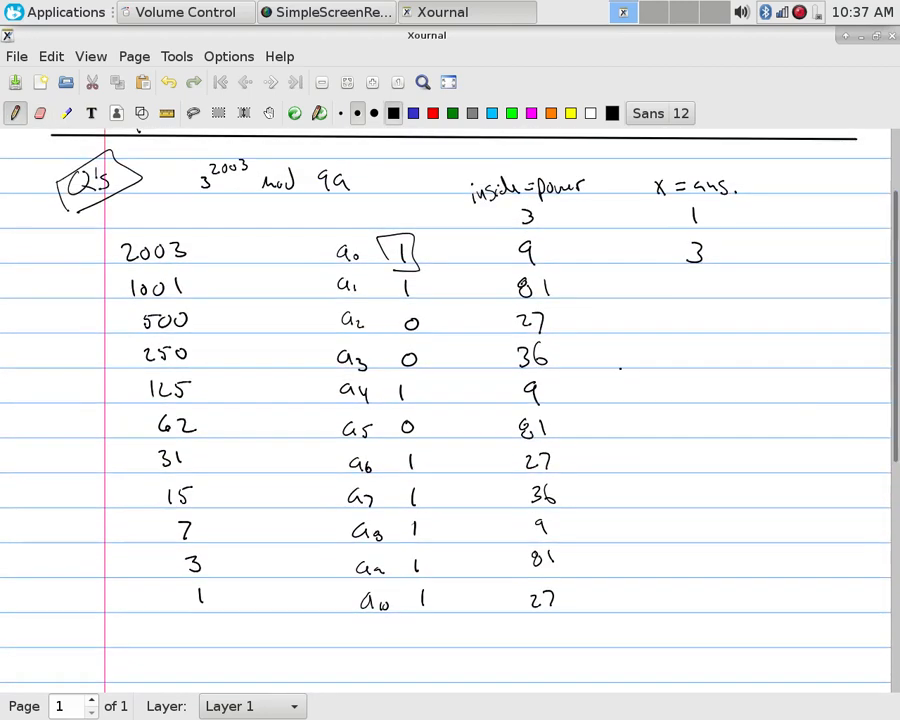
# Erase the a0 box, draw red and green arrows, and write answers 27, 27, 27, 81, 81
pyautogui.moveTo(390, 275); pyautogui.dragTo(420, 300)
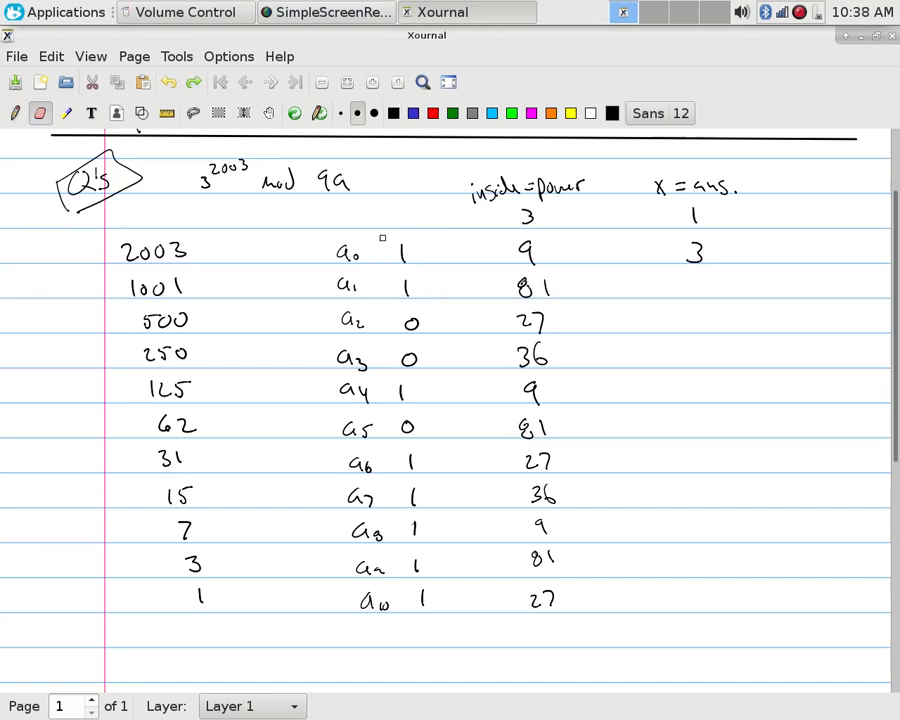
pyautogui.click(413, 113)
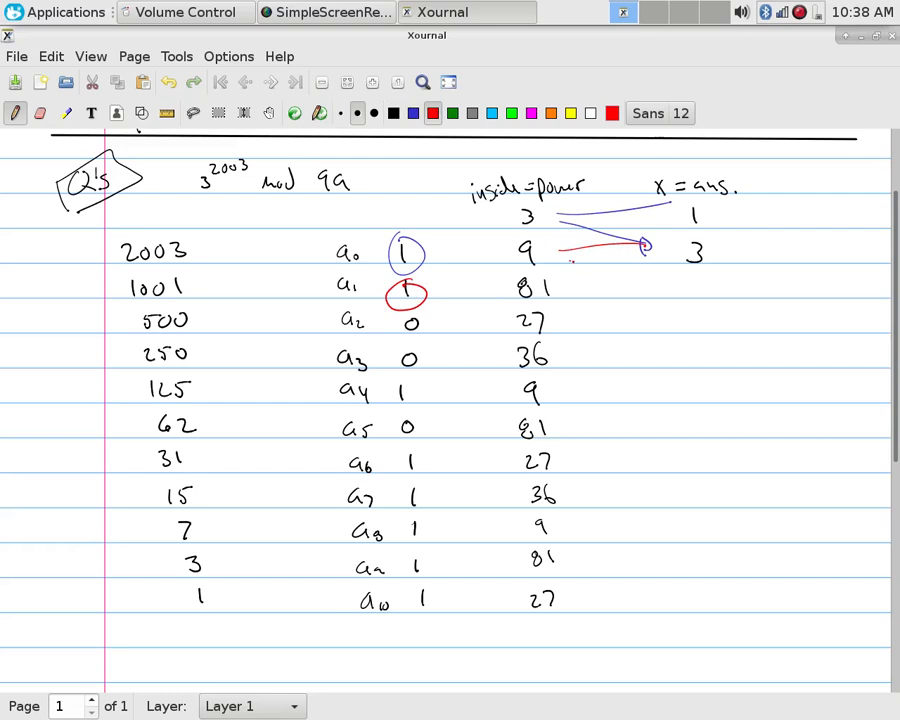
pyautogui.moveTo(560, 270); pyautogui.dragTo(650, 285)
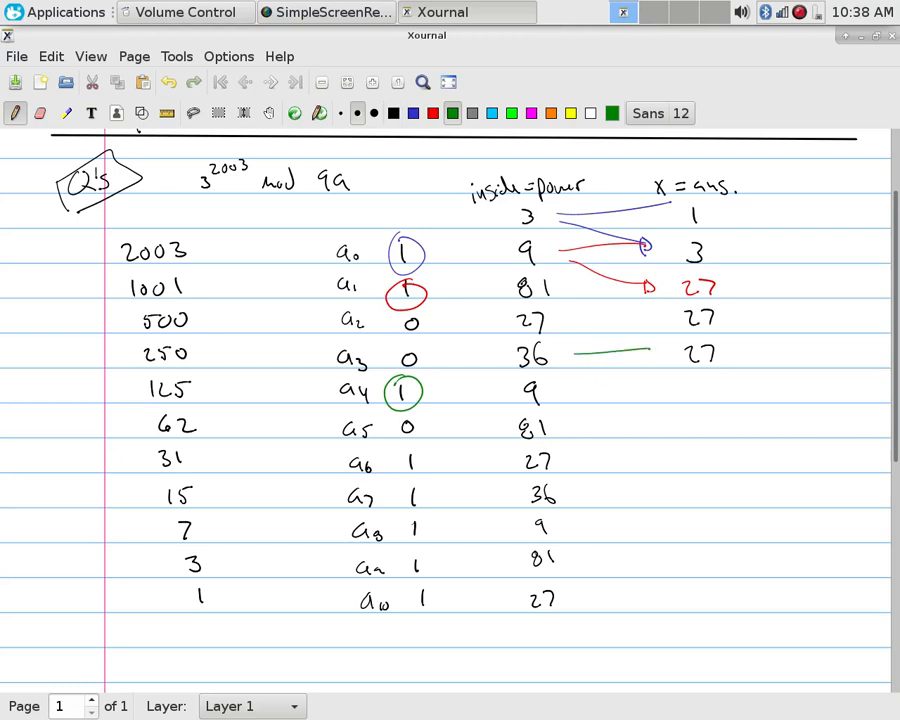
pyautogui.moveTo(570, 365); pyautogui.dragTo(645, 380)
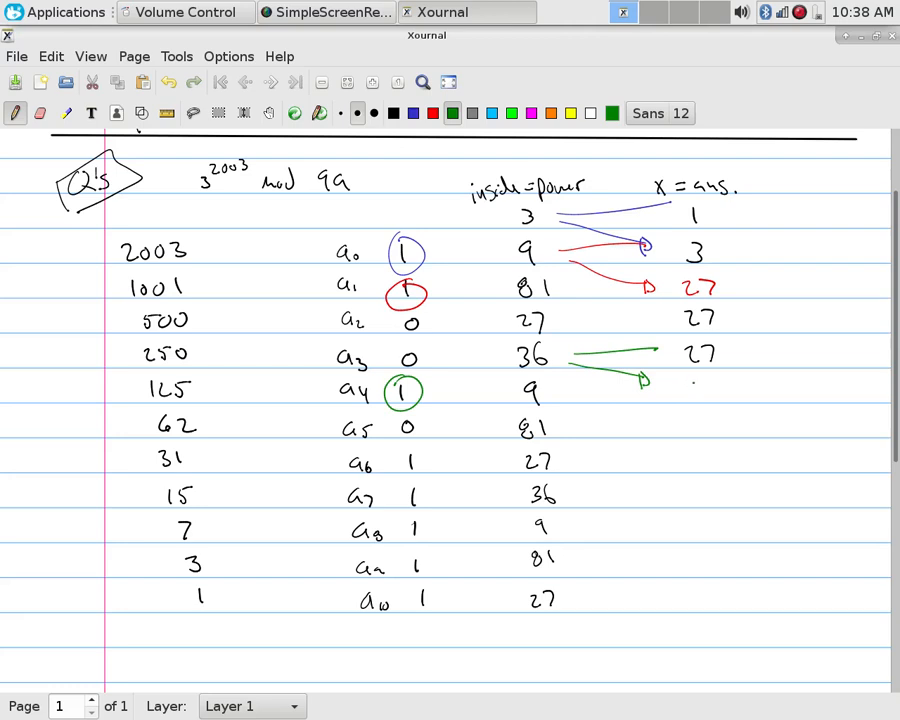
pyautogui.write('81')
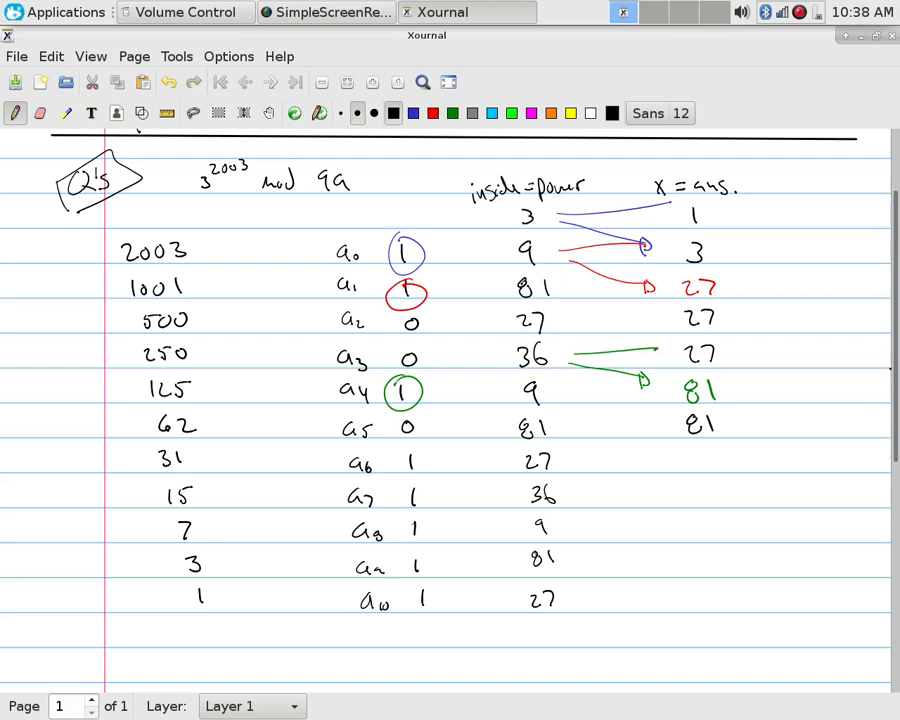
# Box the a6–a9 digits and draw black arrows from 81, writing answers 27, 36, 9, 81
pyautogui.scroll(-3)
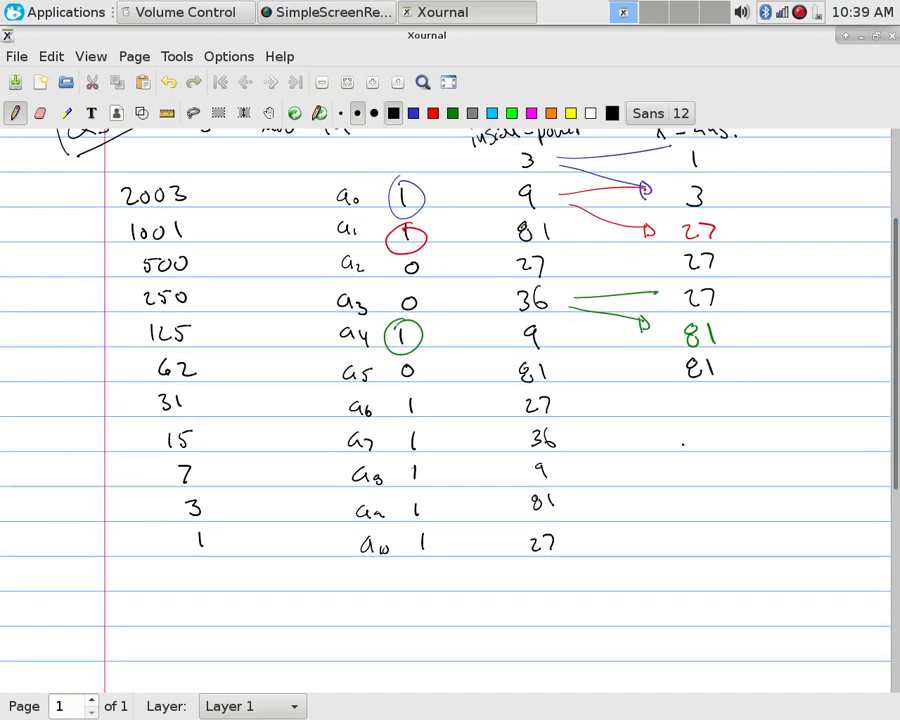
pyautogui.moveTo(398, 395); pyautogui.dragTo(430, 415)
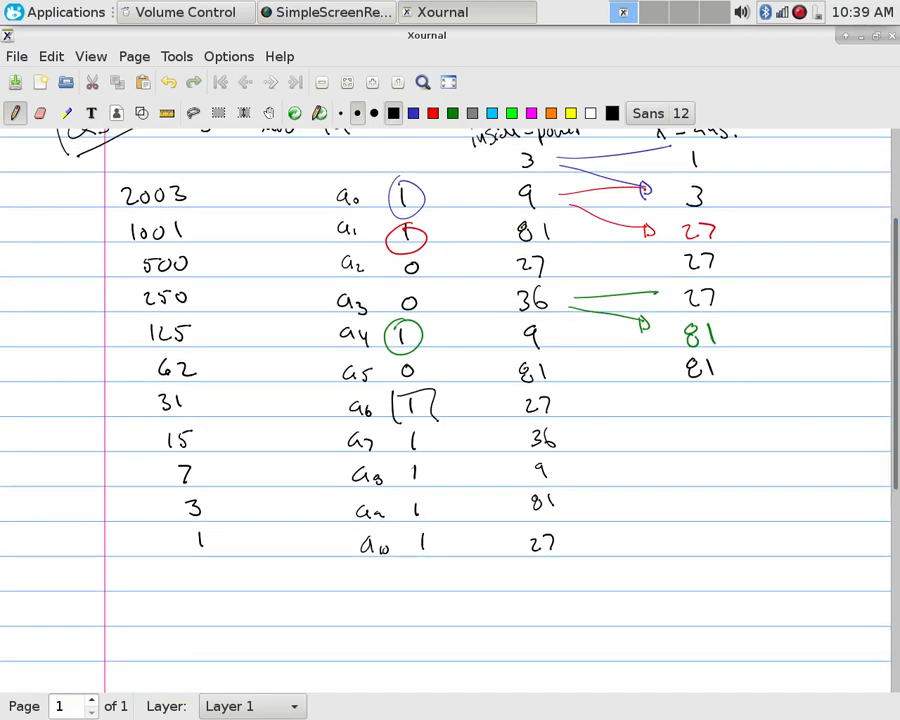
pyautogui.moveTo(575, 367); pyautogui.dragTo(660, 367)
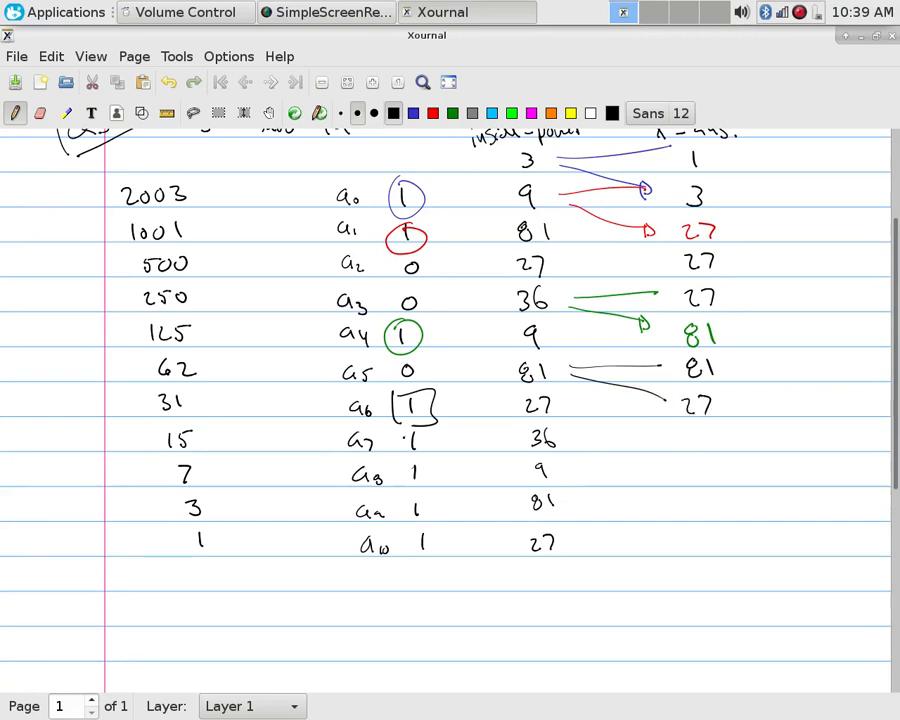
pyautogui.moveTo(400, 425); pyautogui.dragTo(425, 455)
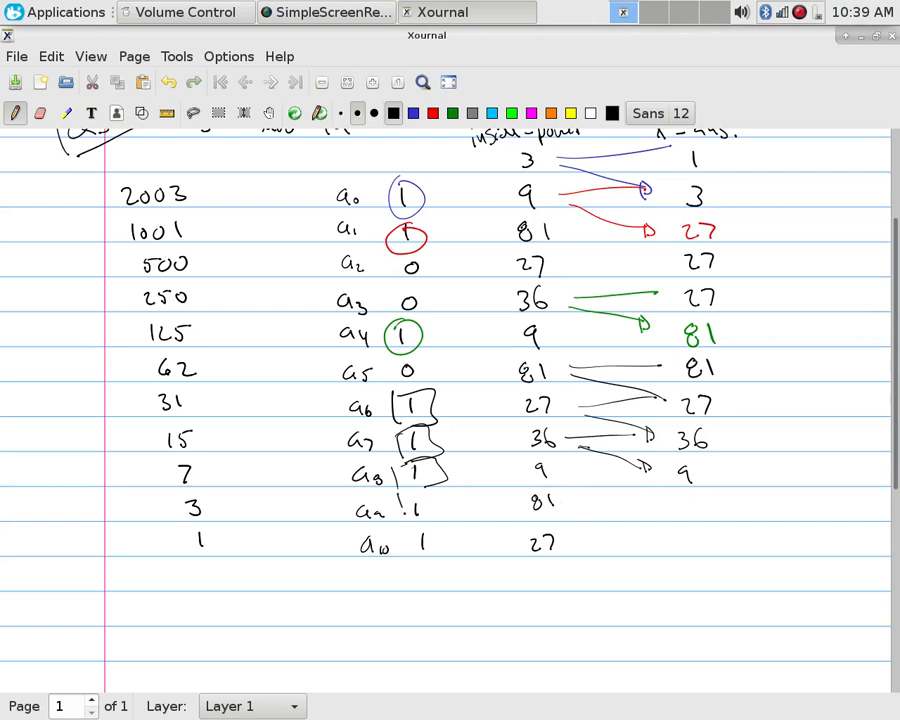
pyautogui.moveTo(400, 495); pyautogui.dragTo(445, 515)
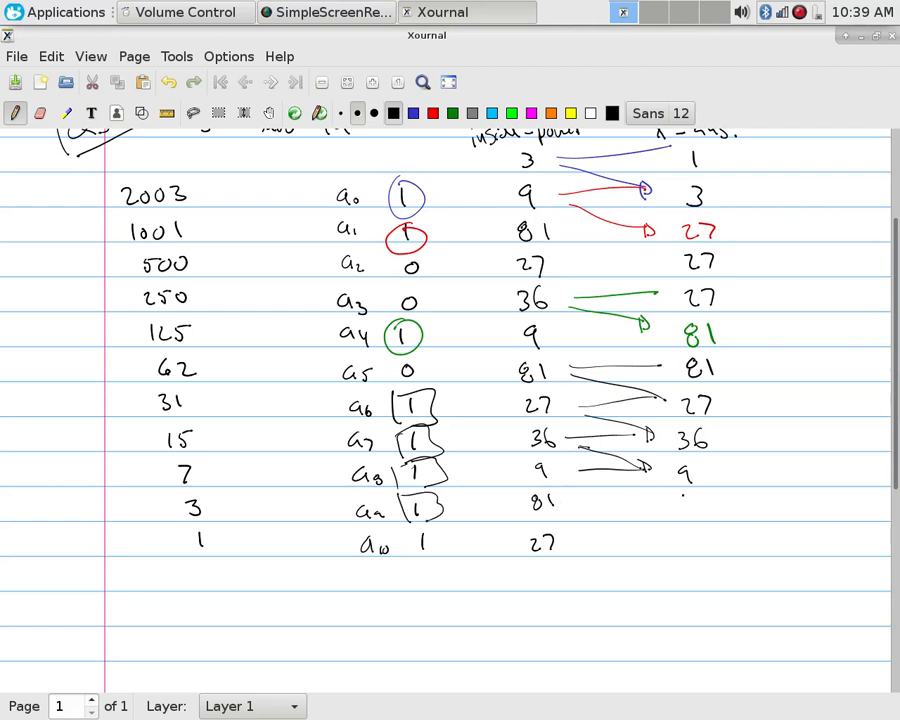
pyautogui.moveTo(560, 505); pyautogui.dragTo(690, 505)
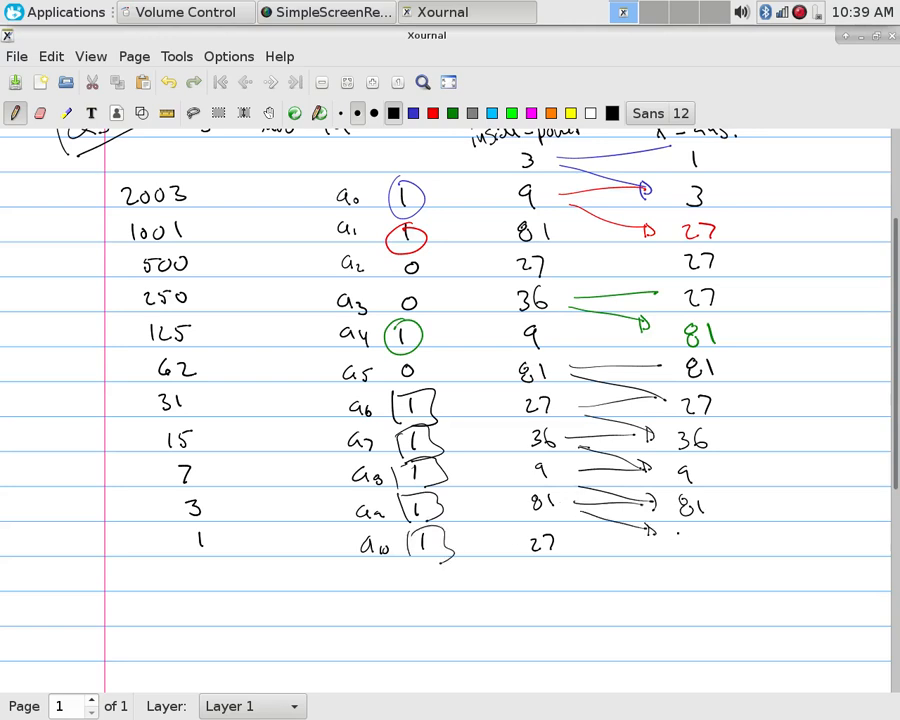
# Write 27 below the last answer and box it, giving 3^2003 mod 99 = 27
pyautogui.moveTo(675, 540); pyautogui.dragTo(720, 555)
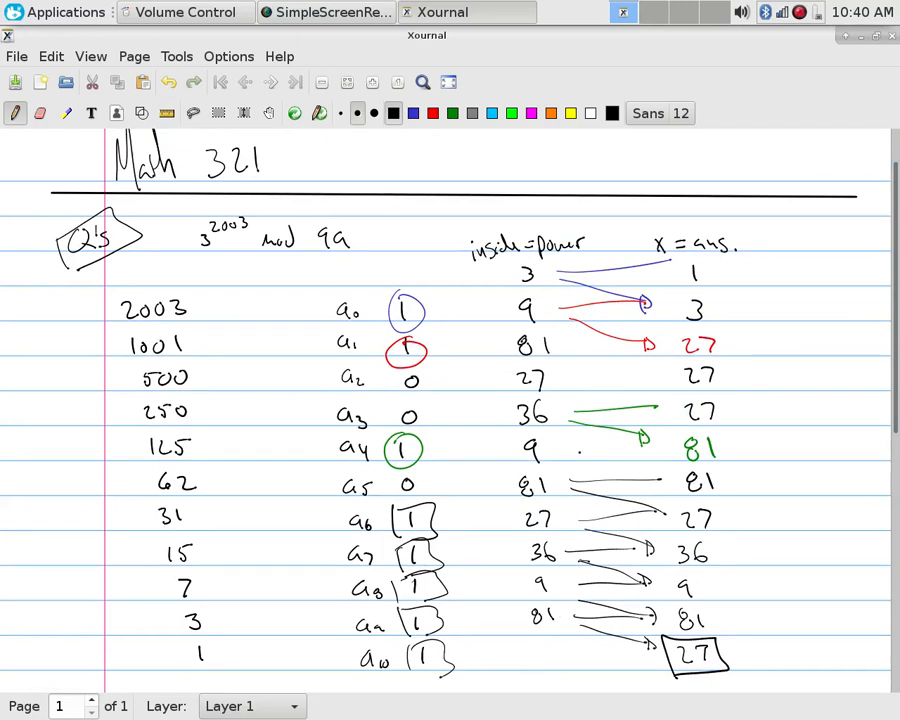
pyautogui.scroll(-3)
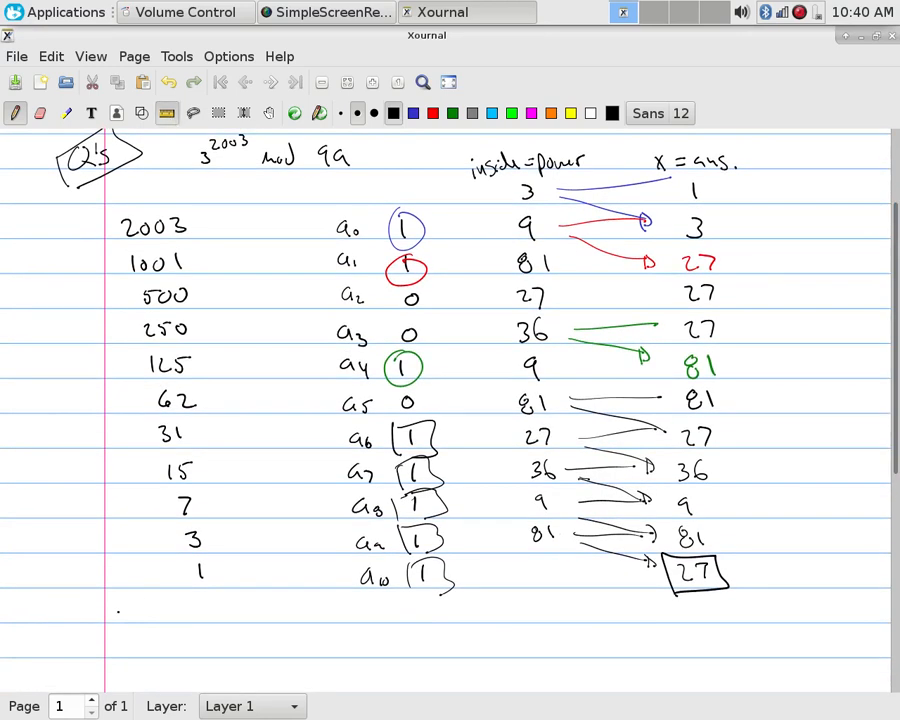
# Rule a long horizontal line across the page beneath the table
pyautogui.moveTo(35, 610); pyautogui.dragTo(850, 610)
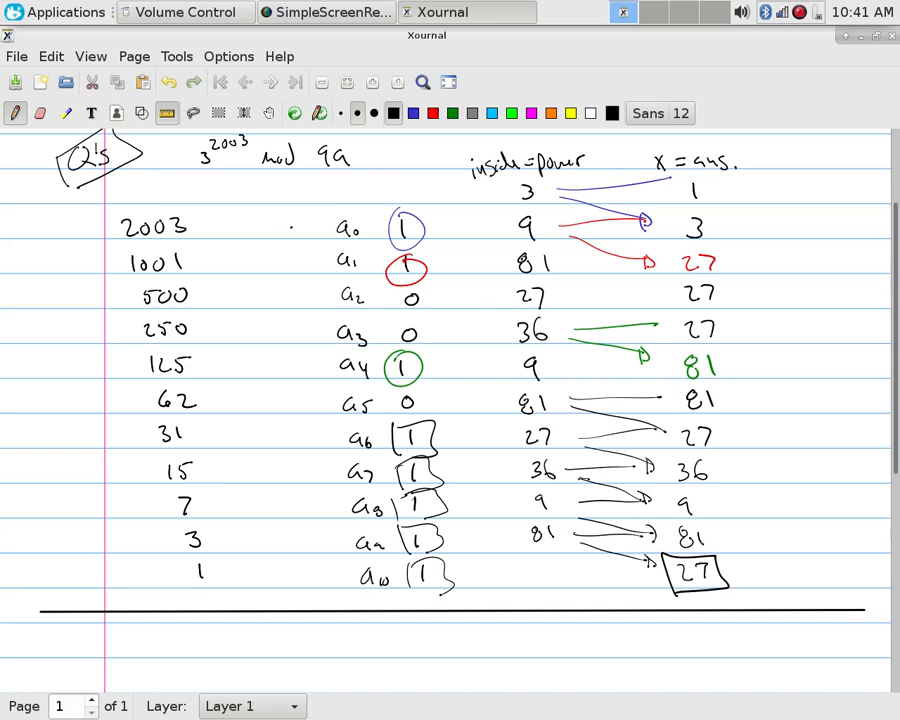
# Draw arrows 2003→a0 and 1001→a1, plus arrows pointing at answers 3 and 27
pyautogui.moveTo(300, 215); pyautogui.dragTo(305, 270)
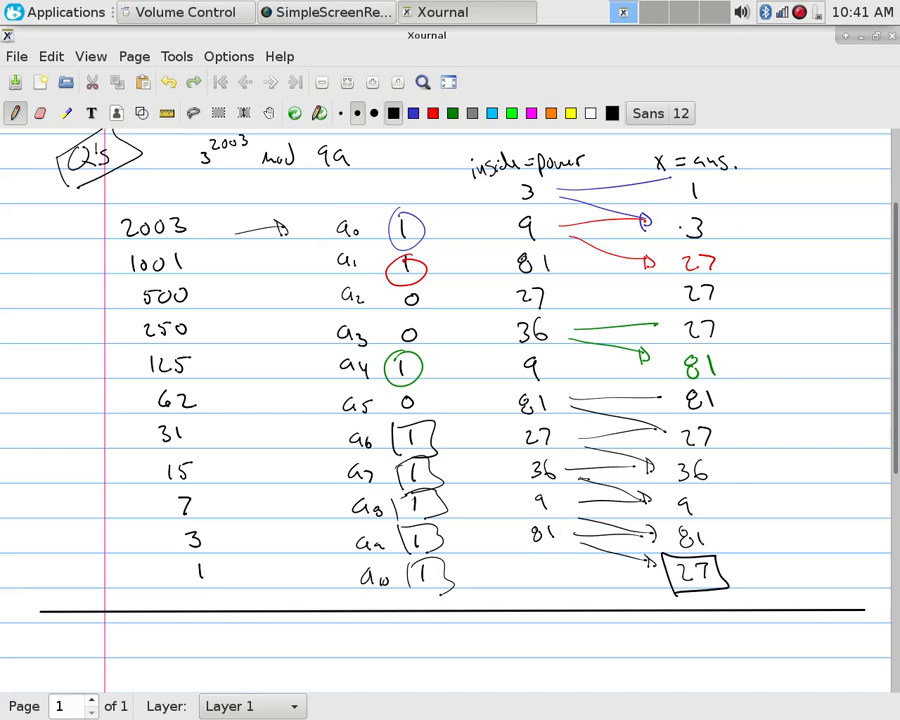
pyautogui.moveTo(745, 225); pyautogui.dragTo(720, 225)
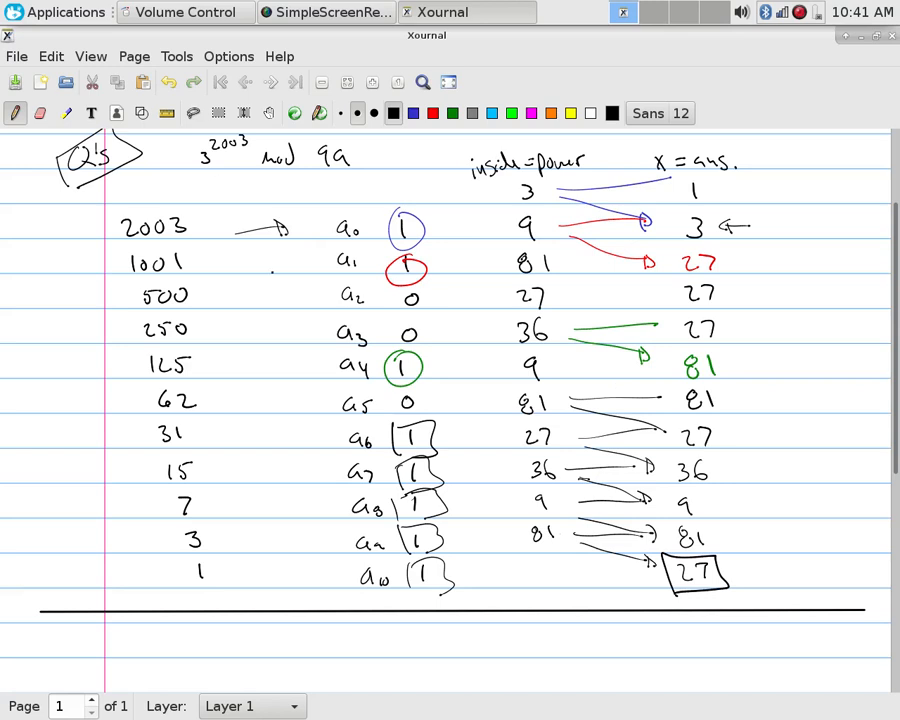
pyautogui.moveTo(265, 272); pyautogui.dragTo(290, 272)
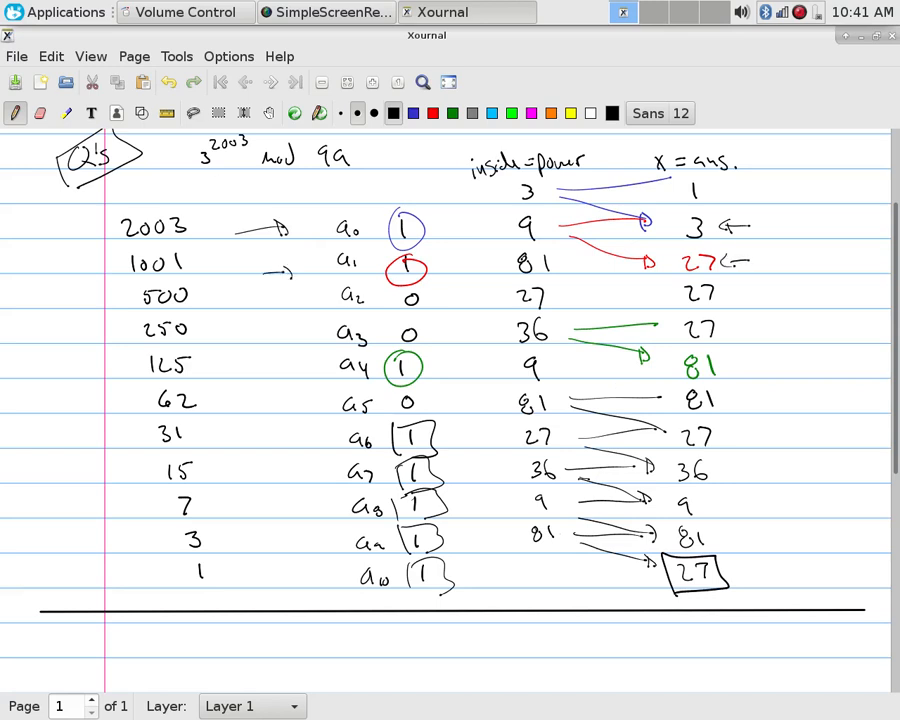